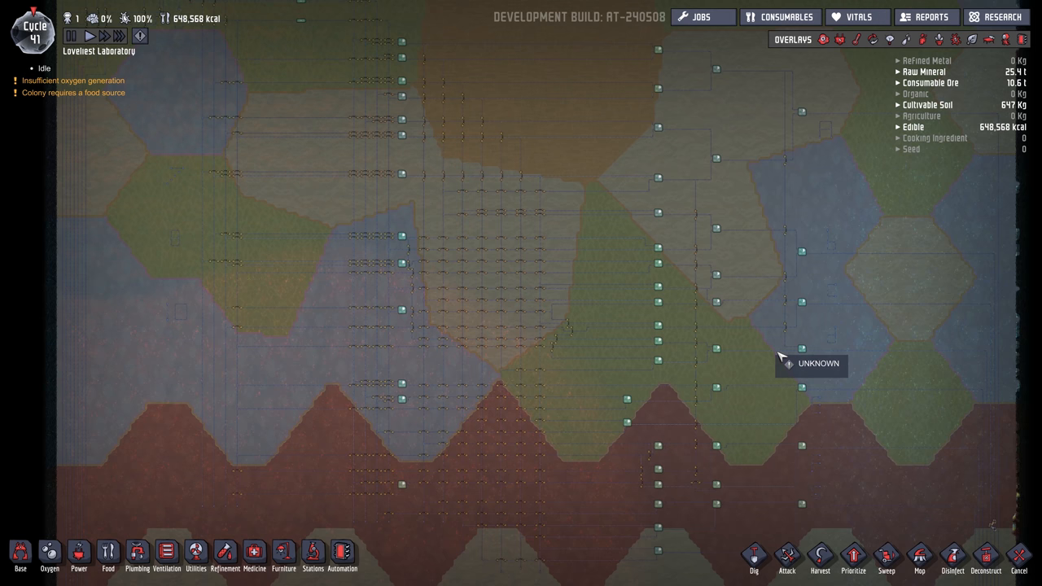
mouse_move(821, 386)
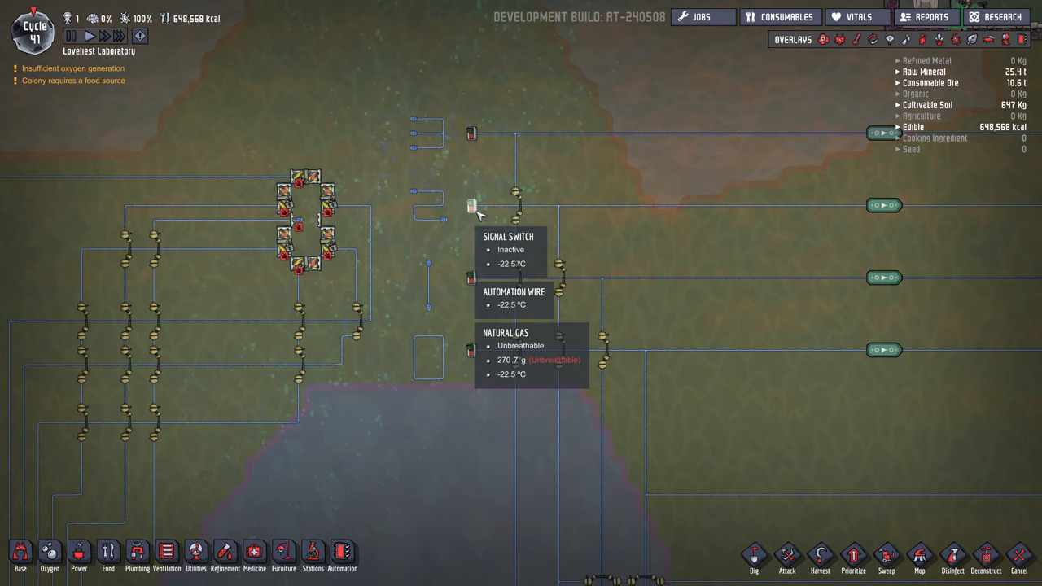
mouse_move(469, 371)
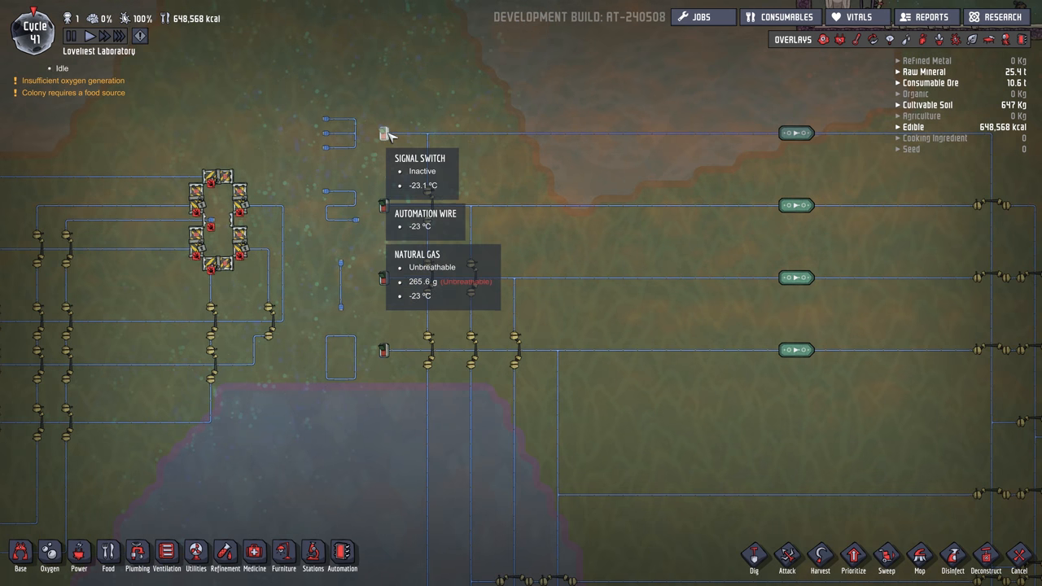
mouse_move(394, 345)
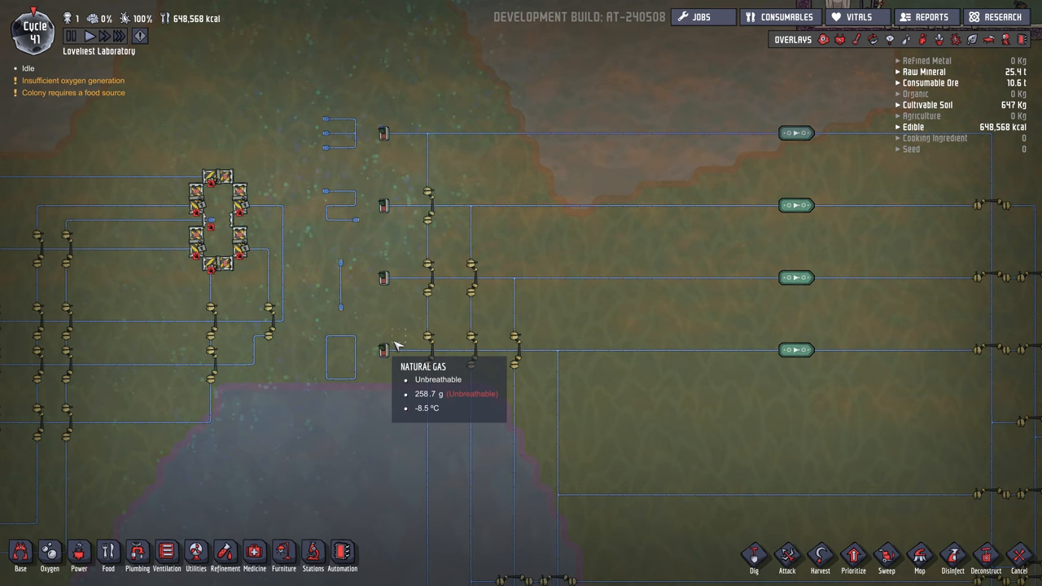
mouse_move(225, 285)
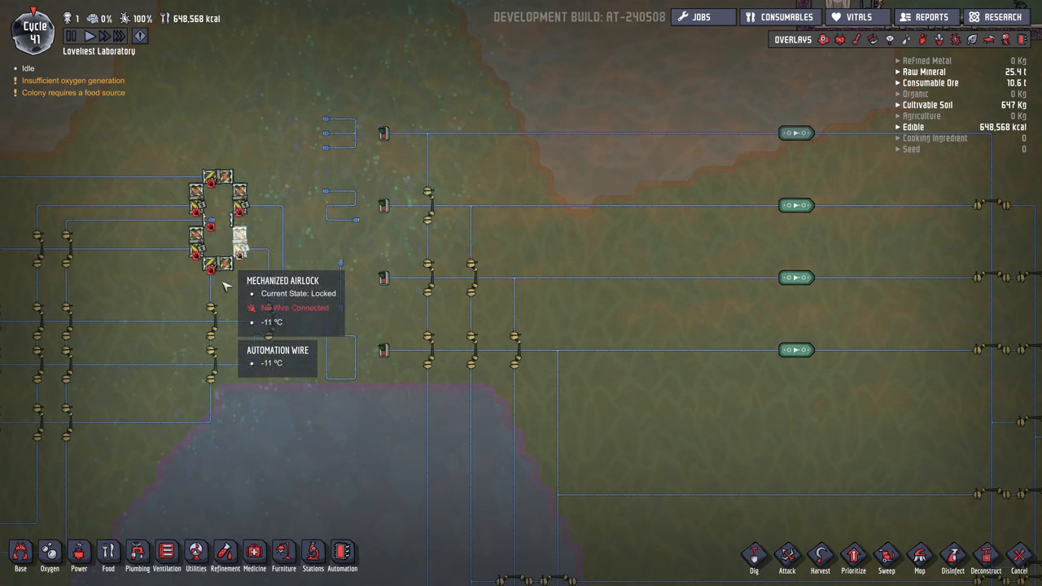
mouse_move(368, 153)
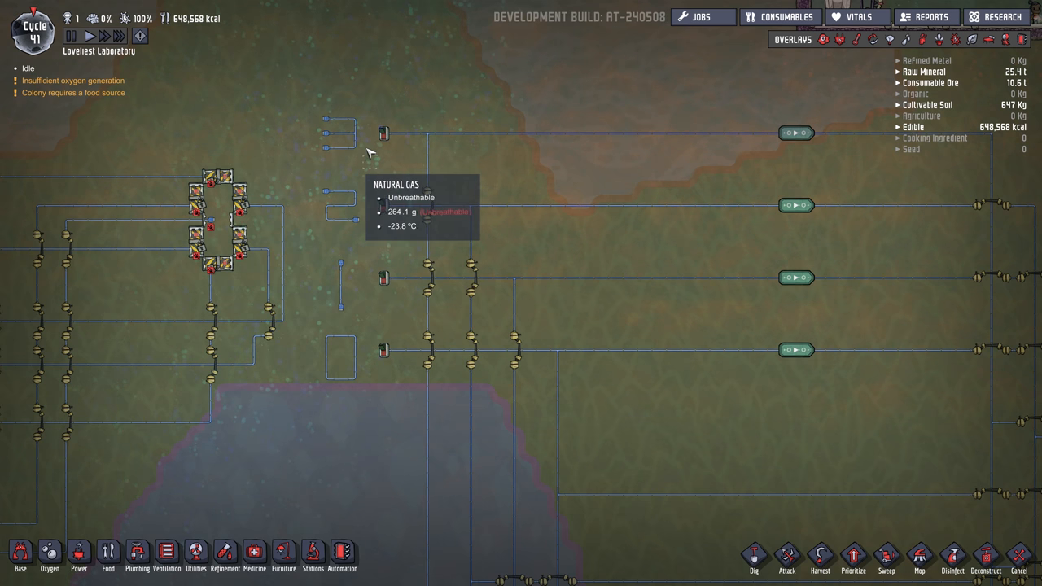
mouse_move(383, 134)
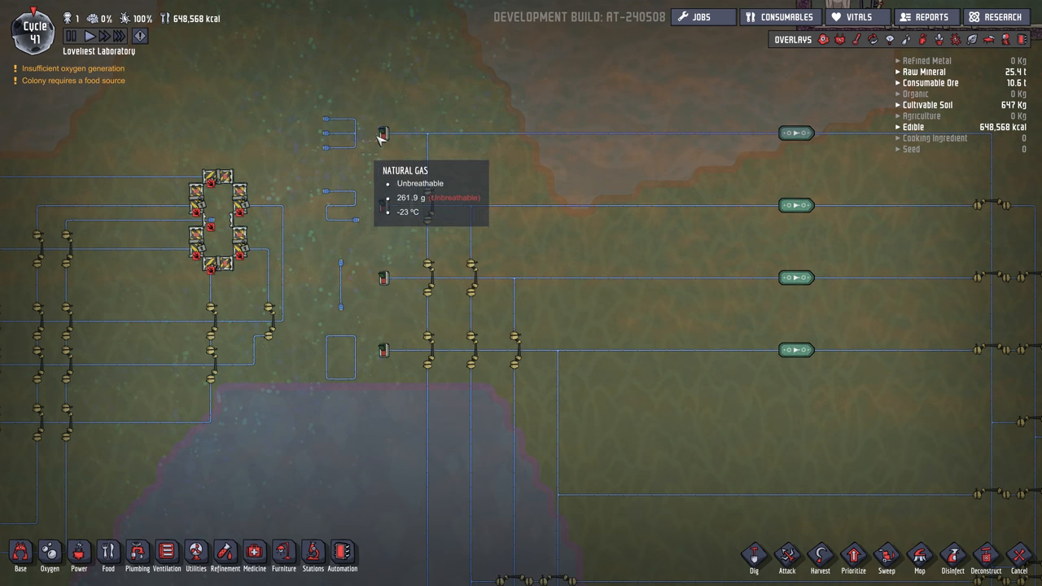
mouse_move(384, 350)
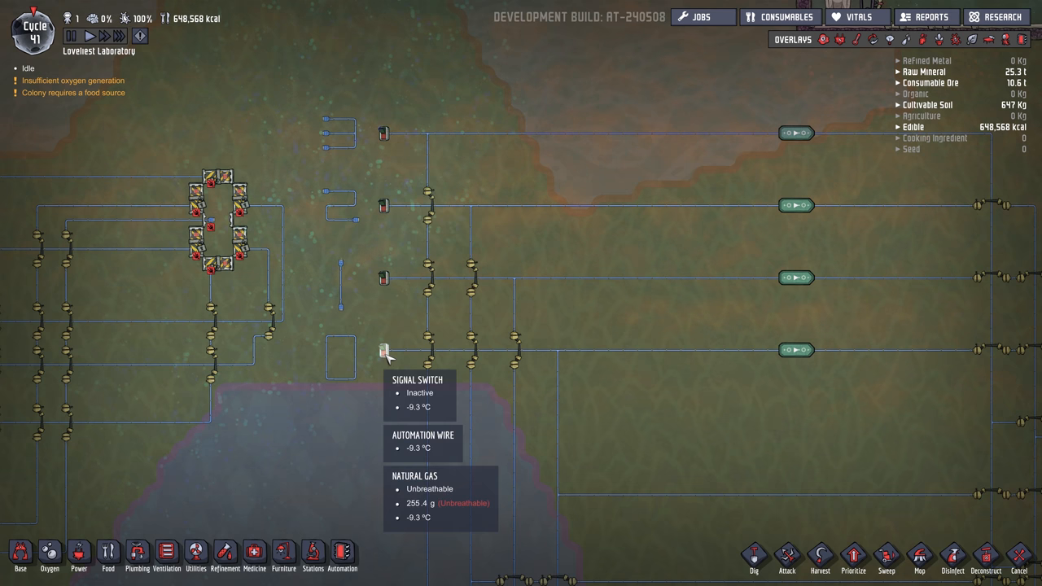
mouse_move(394, 114)
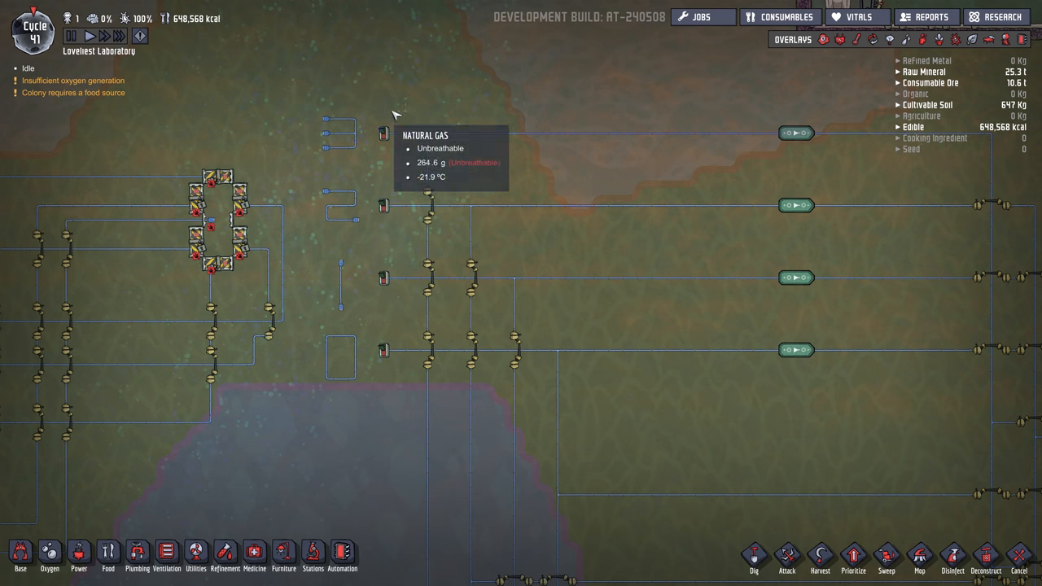
mouse_move(228, 171)
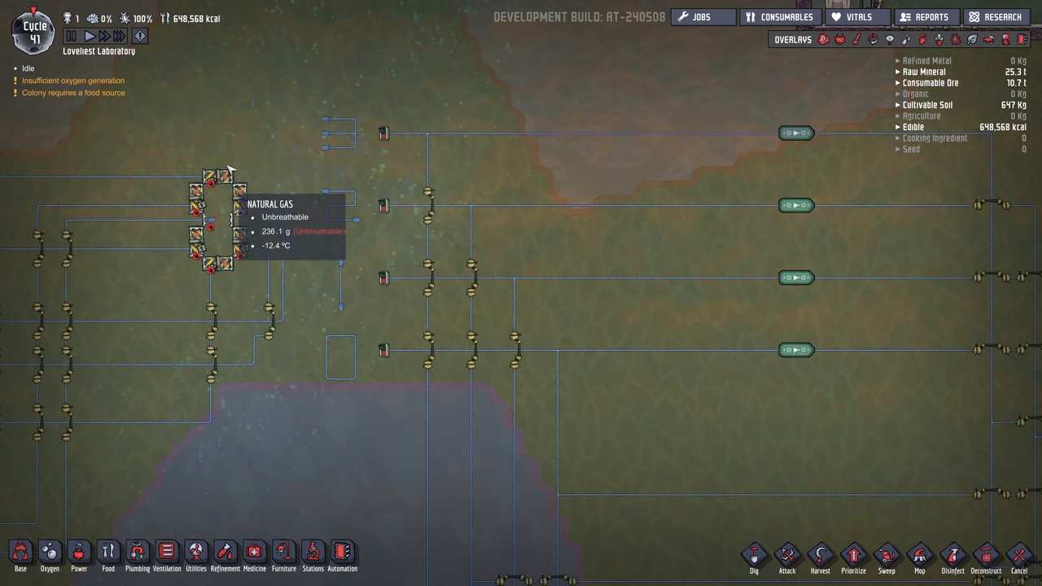
mouse_move(459, 238)
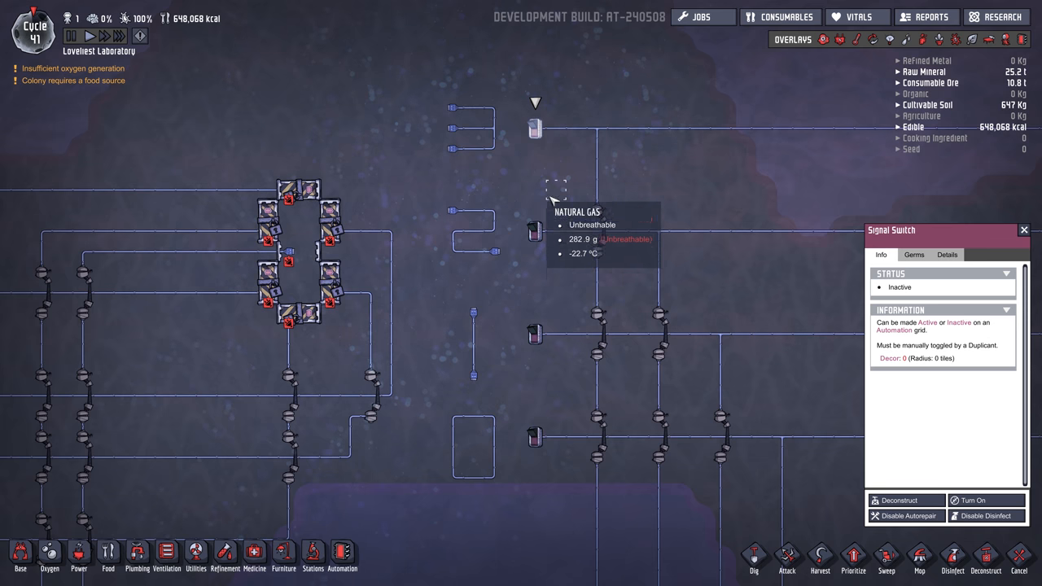
mouse_move(540, 138)
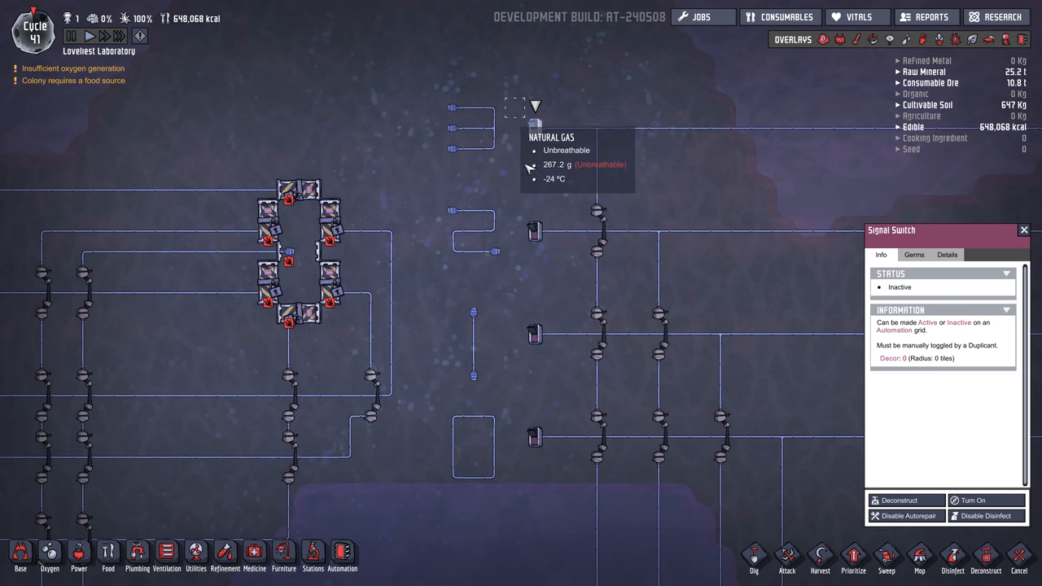
mouse_move(531, 443)
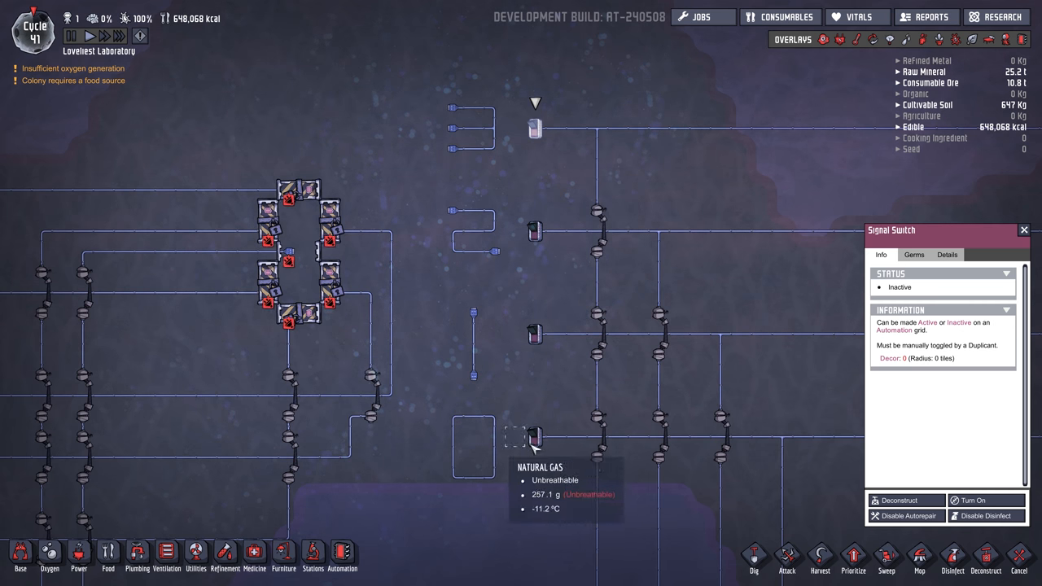
mouse_move(534, 130)
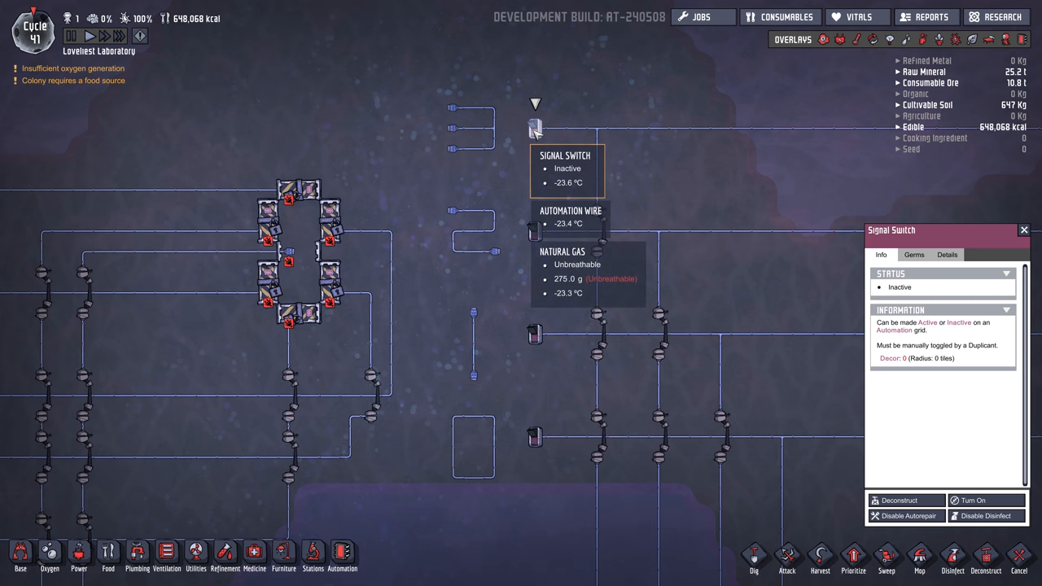
mouse_move(536, 453)
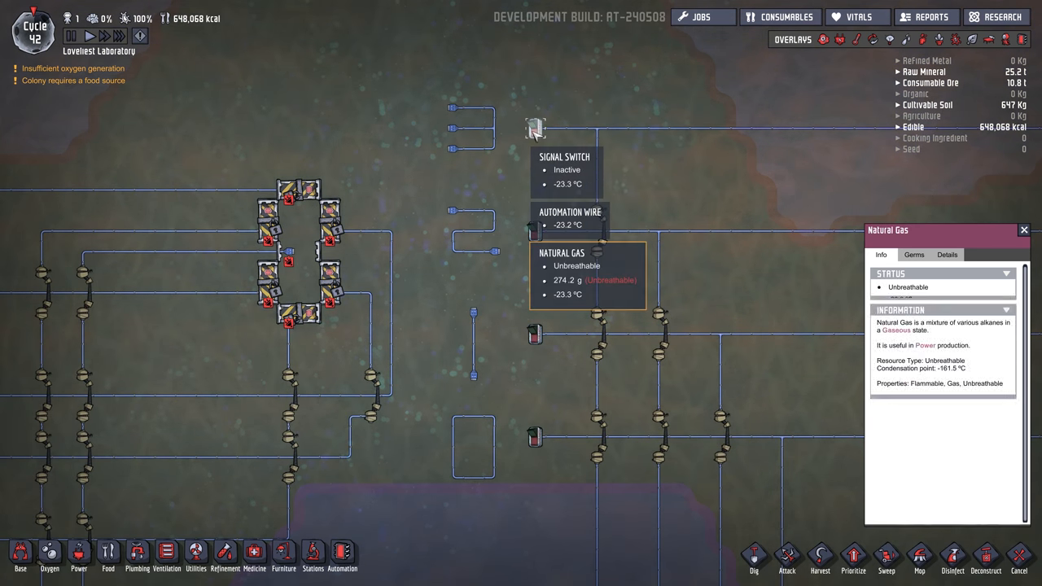
Step: Turn the top signal switch on so it reports Active and the display pattern changes
click(534, 127)
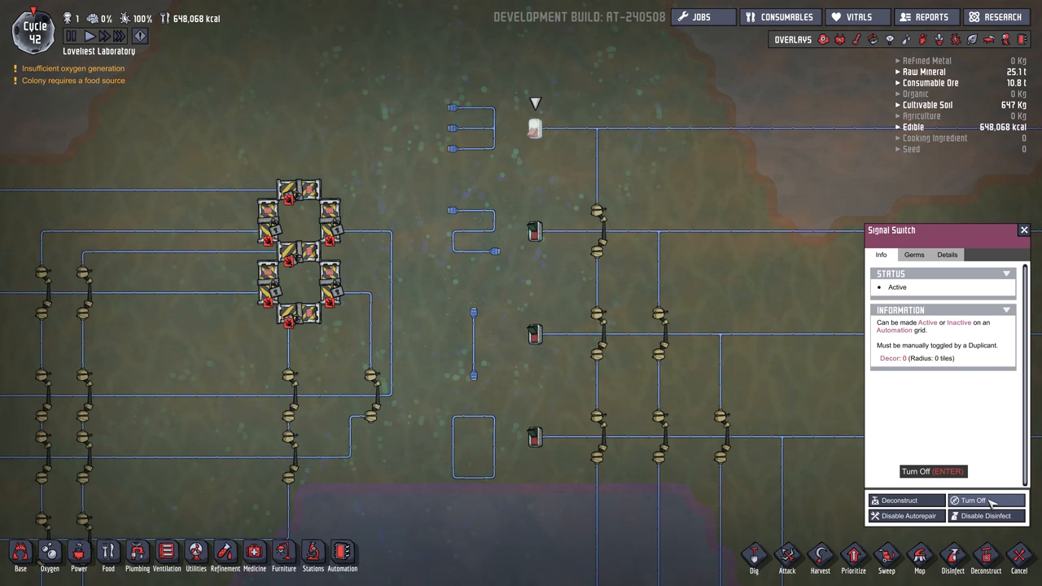
mouse_move(678, 150)
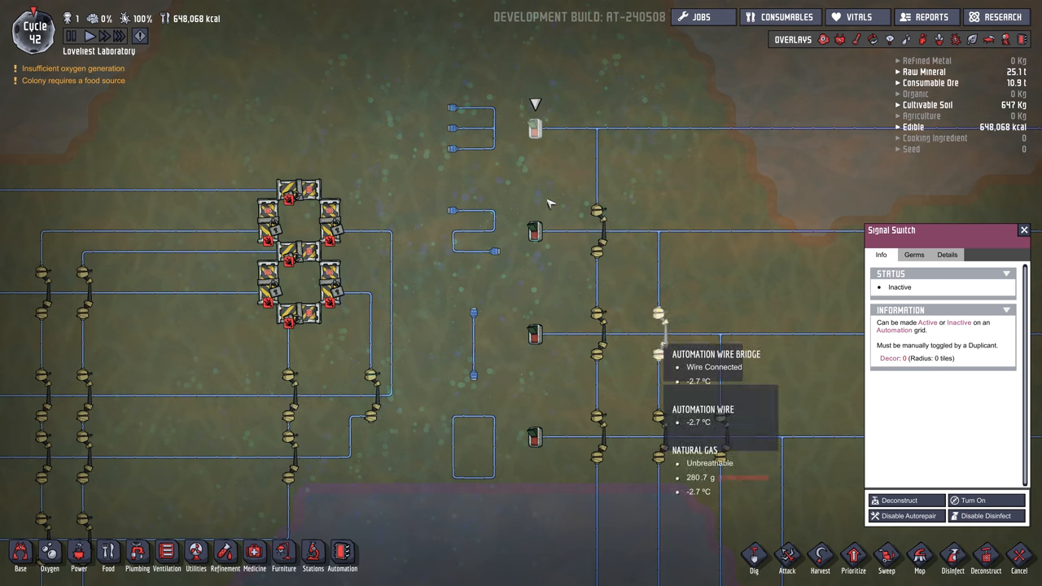
mouse_move(536, 438)
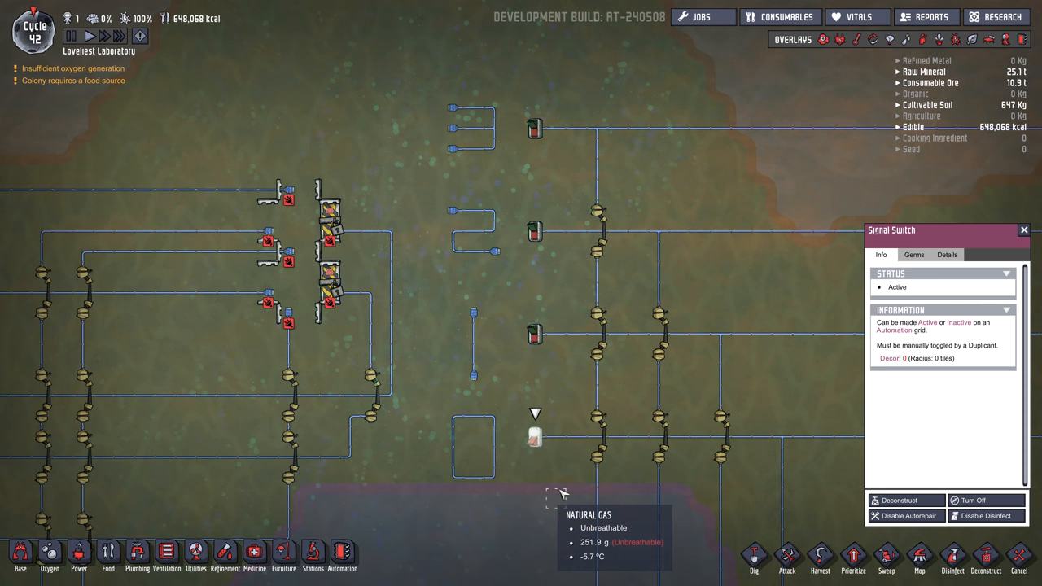
mouse_move(554, 208)
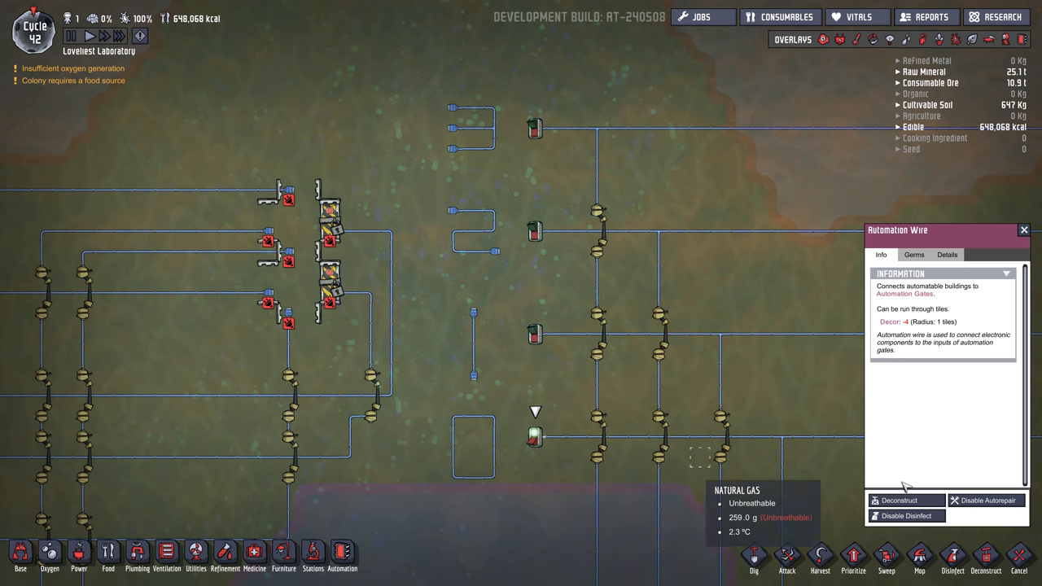
Step: Select another signal switch to view its details while the airlock digit follows the inputs
click(534, 436)
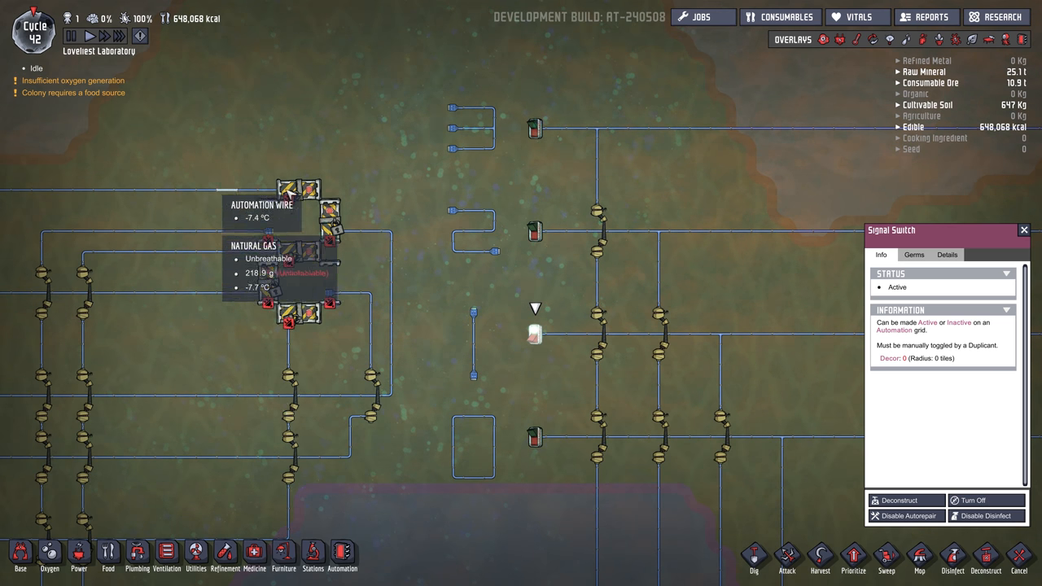
mouse_move(620, 345)
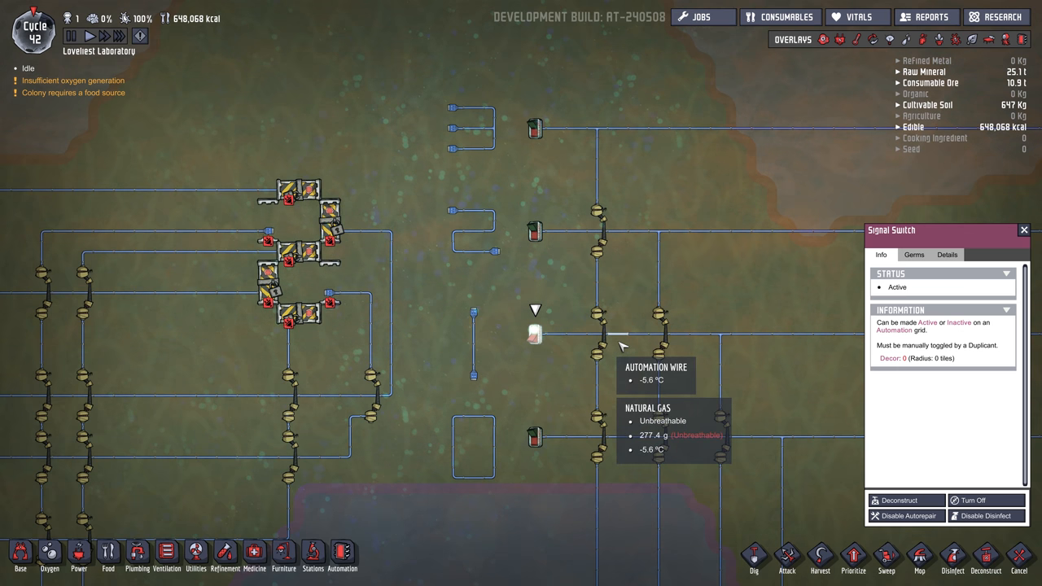
mouse_move(300, 234)
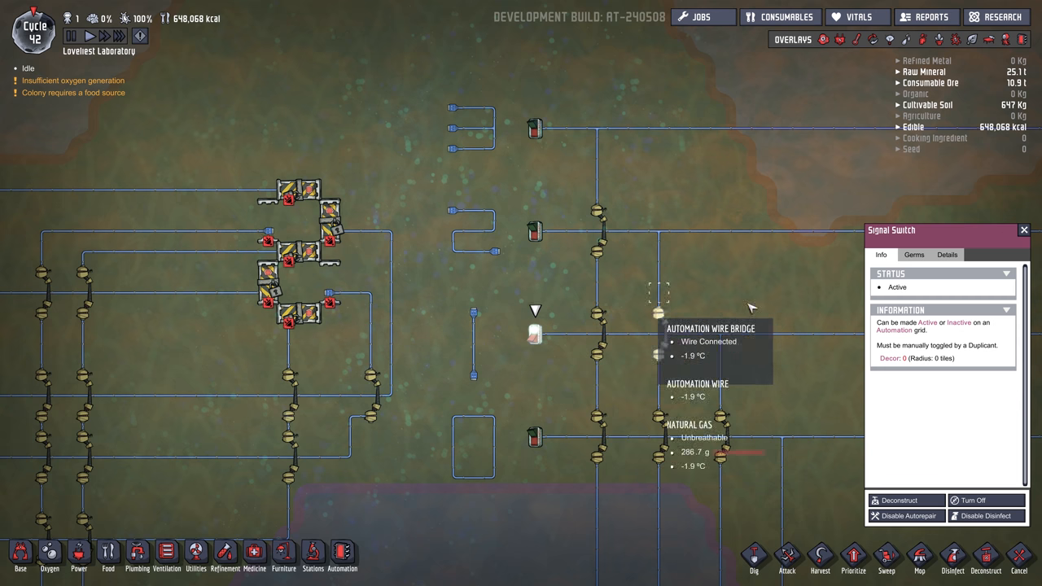
mouse_move(411, 295)
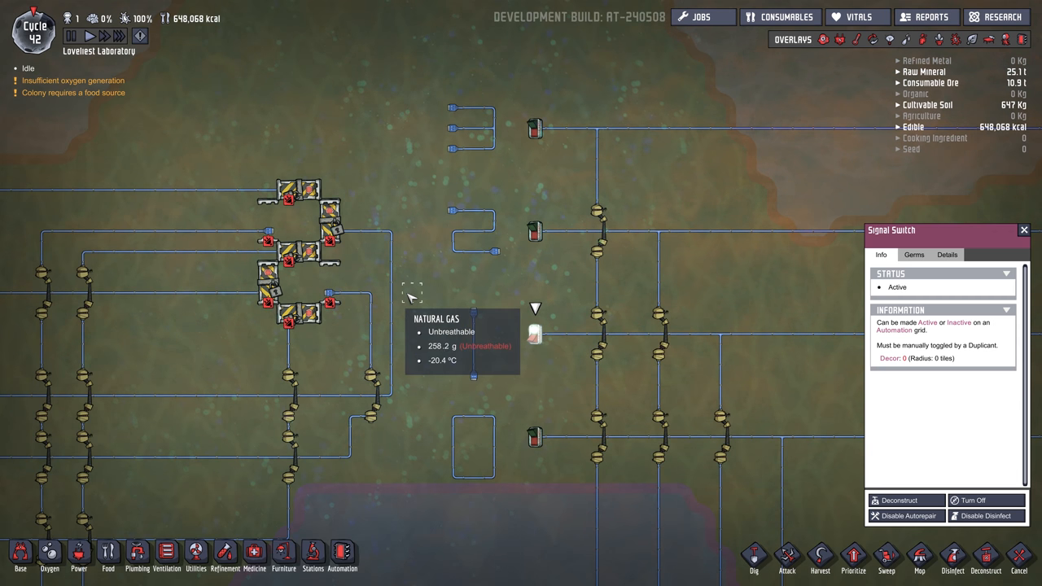
mouse_move(749, 285)
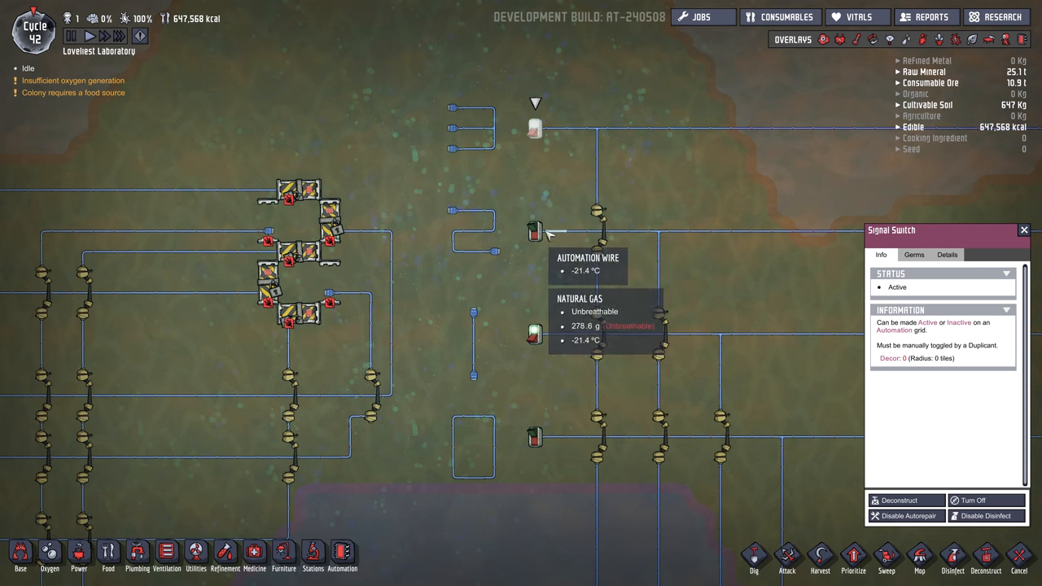
mouse_move(749, 417)
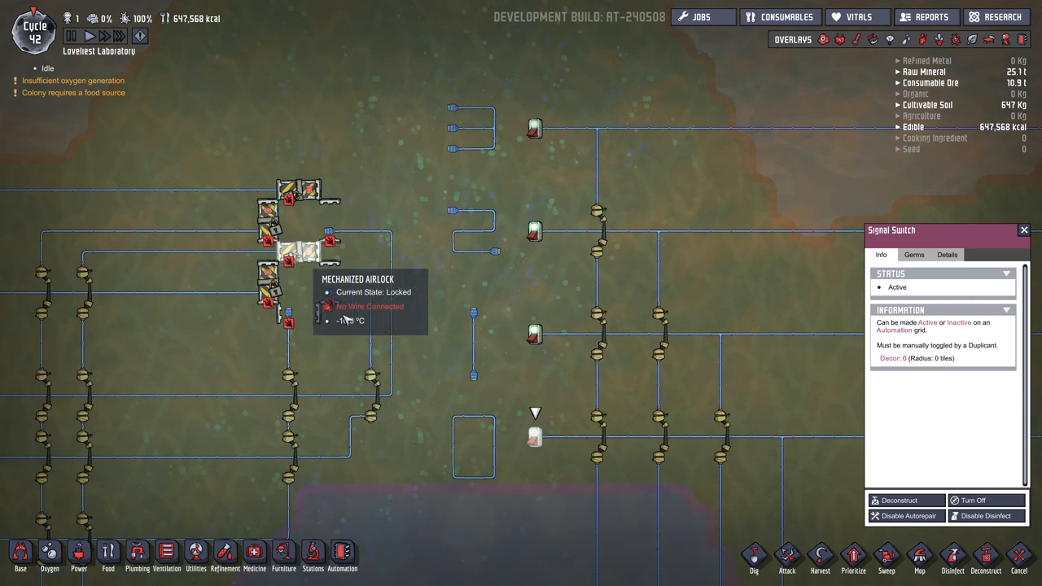
mouse_move(391, 127)
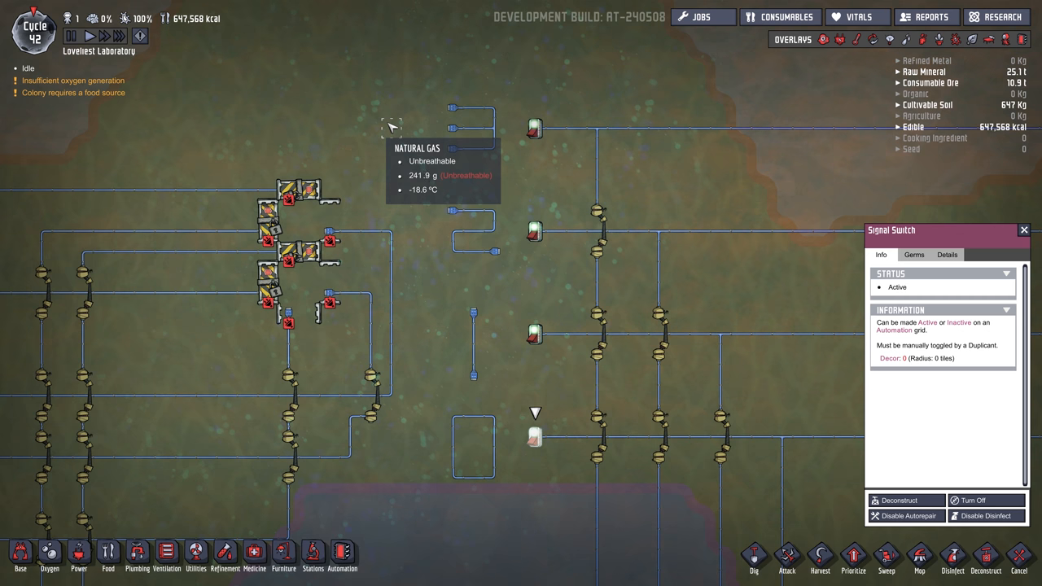
mouse_move(434, 273)
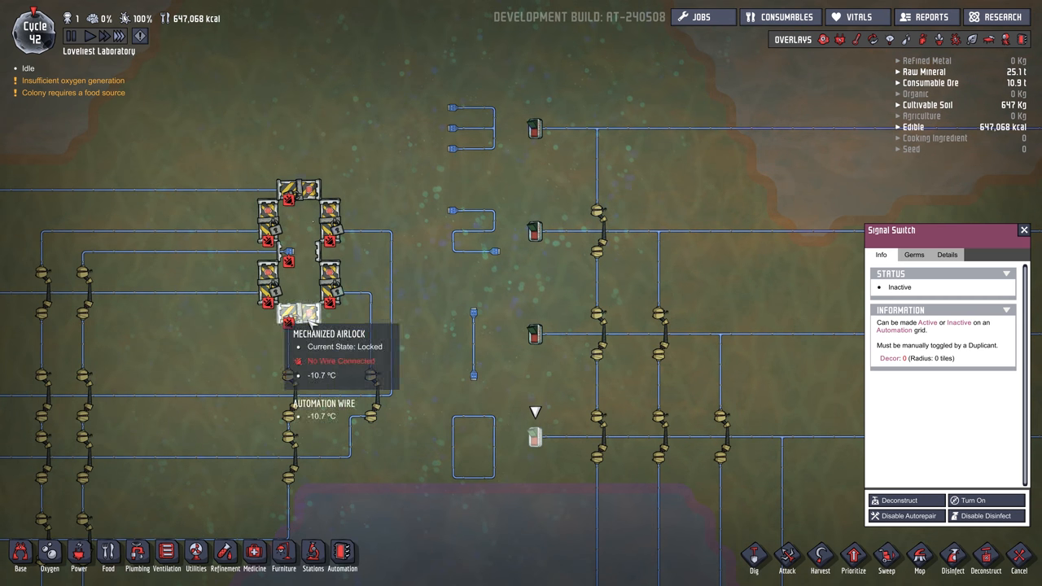
mouse_move(534, 437)
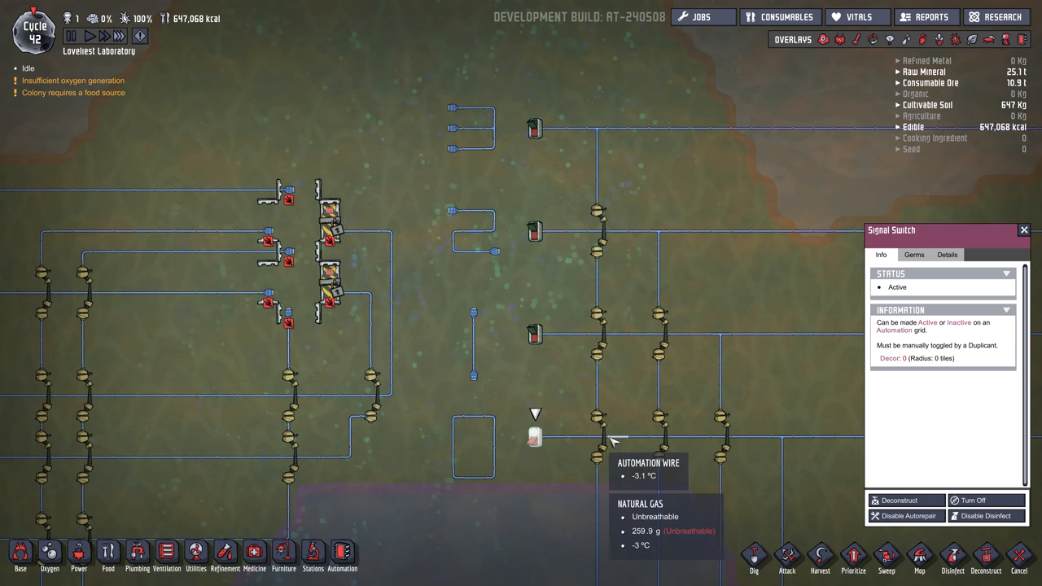
Step: Toggle three input switches in turn to step the binary value and change the displayed digit
click(971, 500)
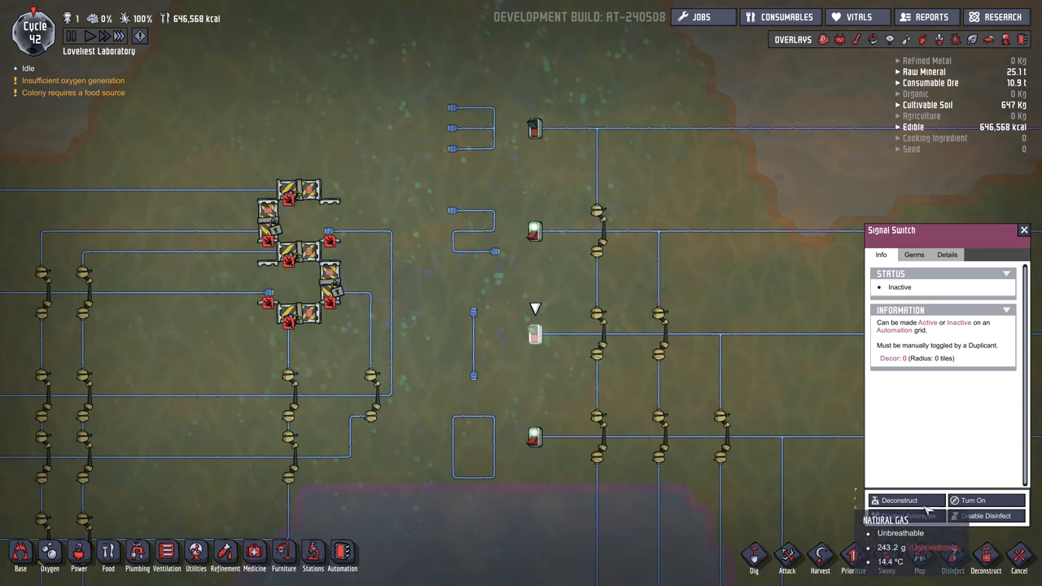
mouse_move(534, 334)
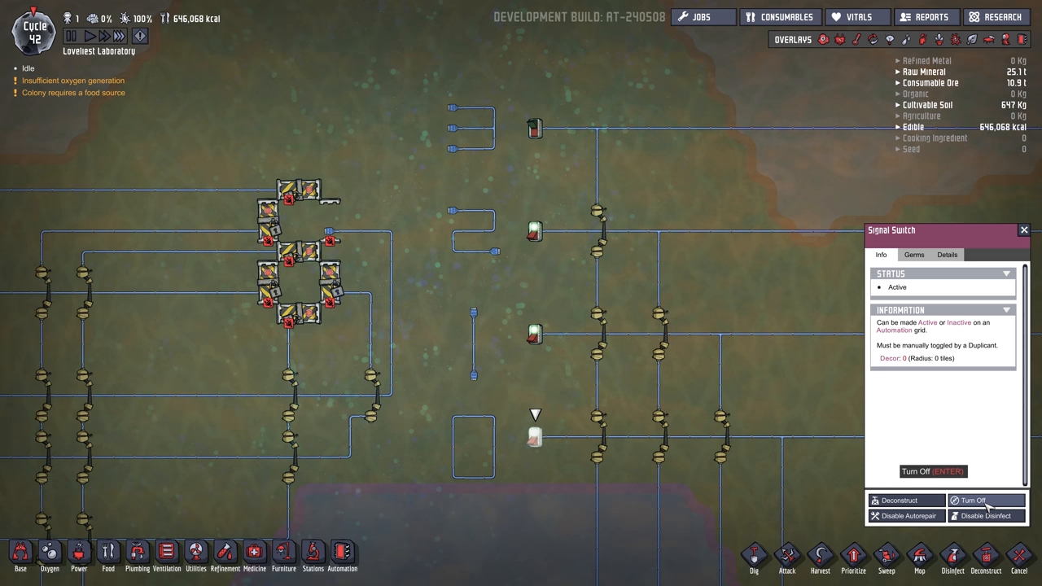
mouse_move(293, 236)
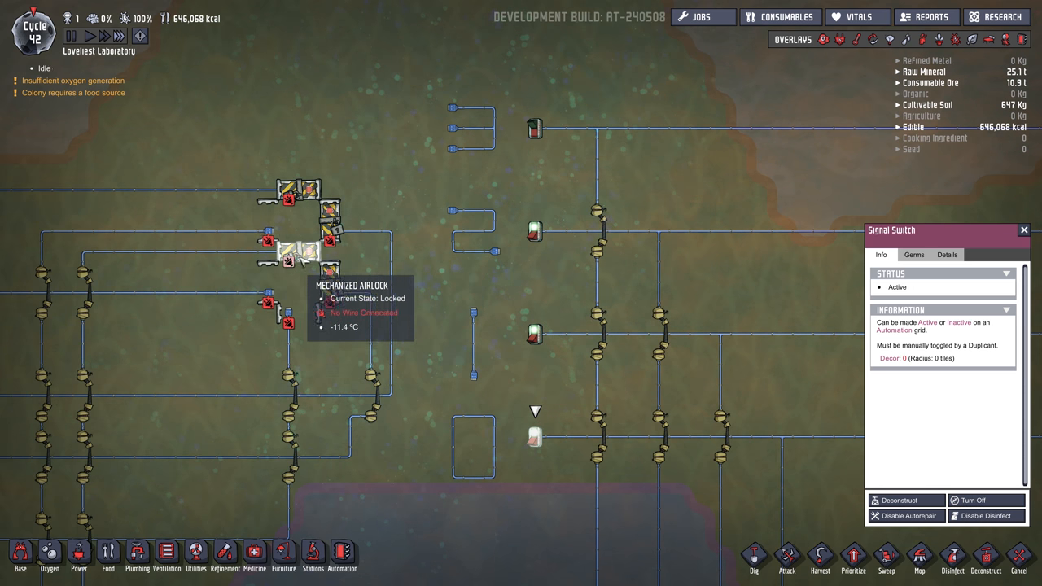
mouse_move(573, 274)
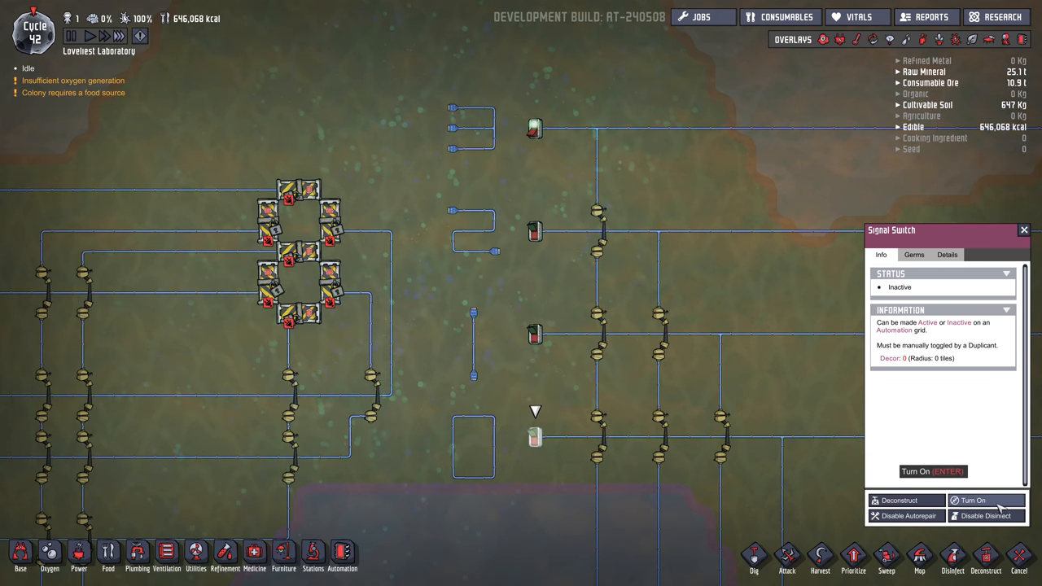
mouse_move(606, 284)
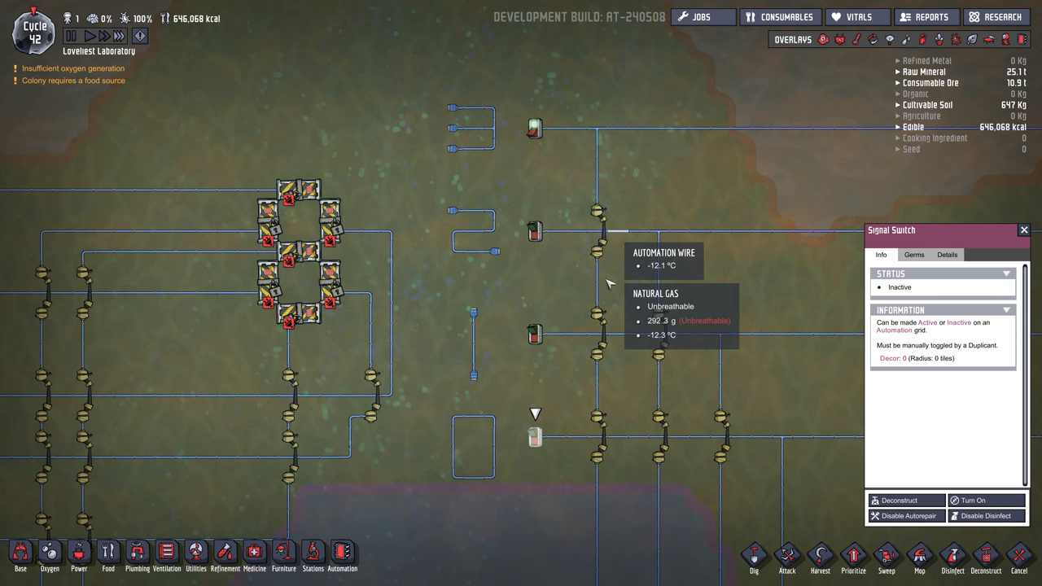
mouse_move(534, 436)
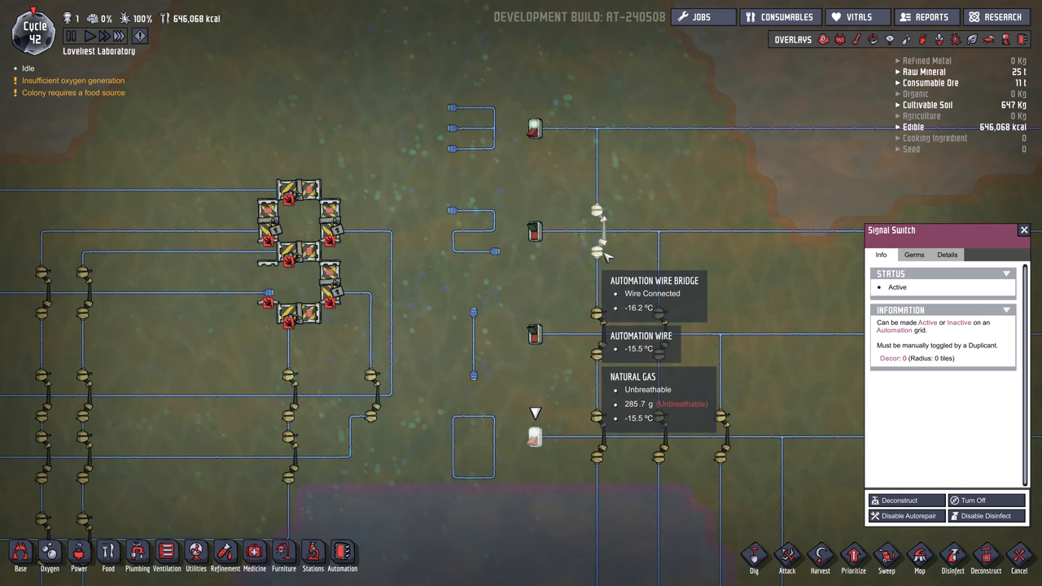
mouse_move(329, 150)
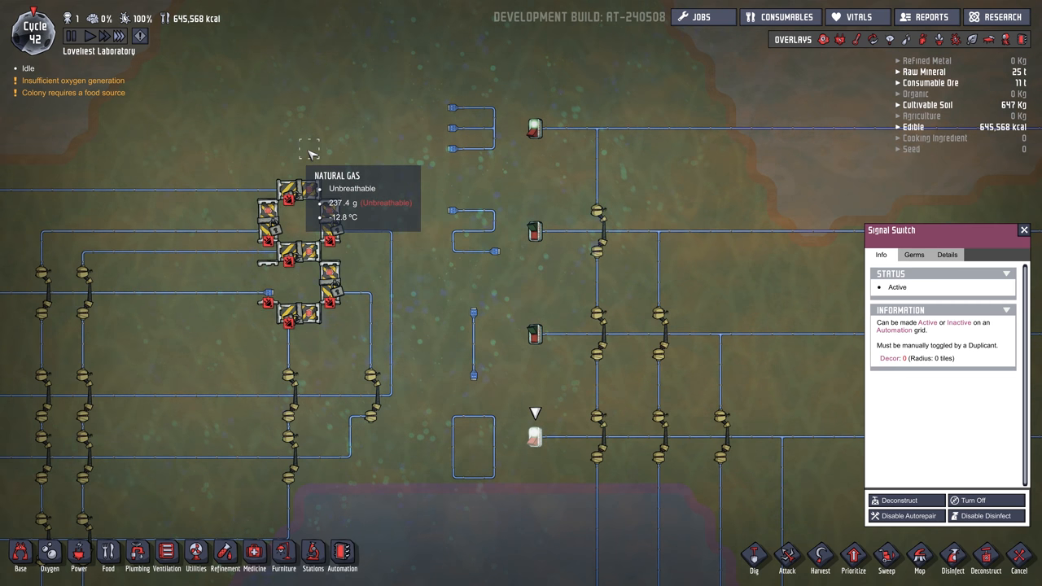
mouse_move(570, 130)
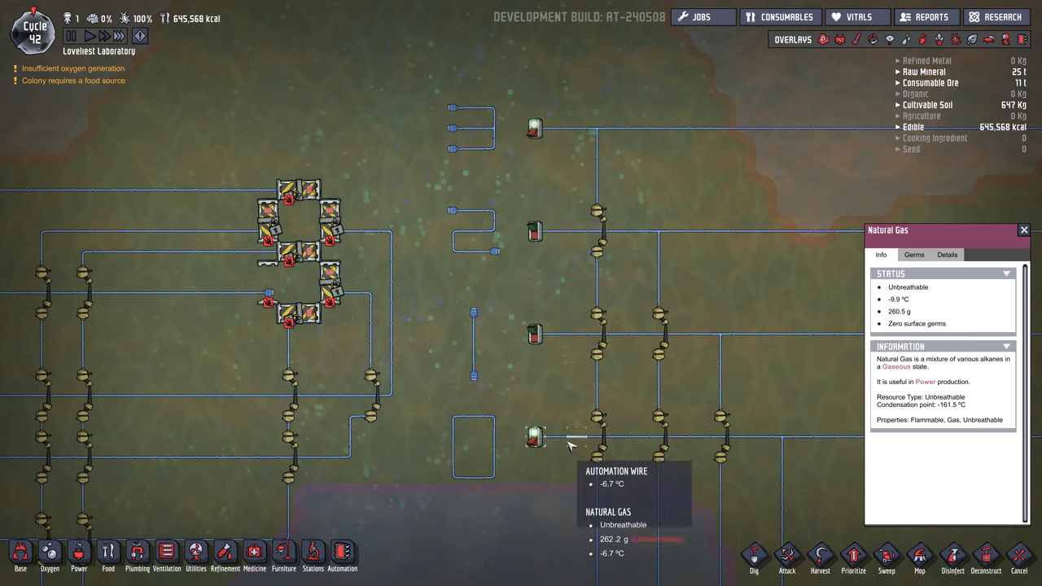
click(534, 334)
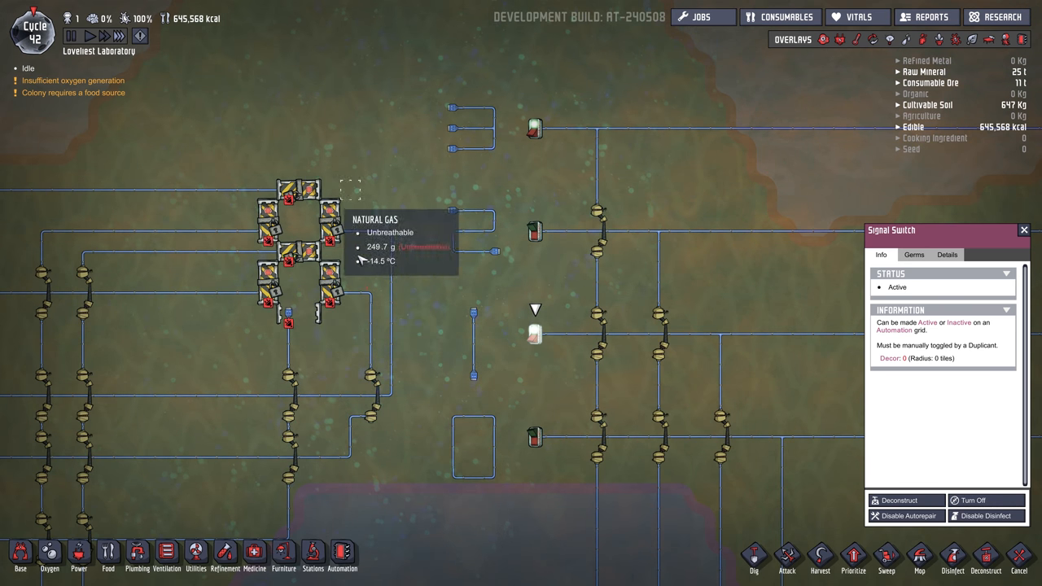
mouse_move(432, 290)
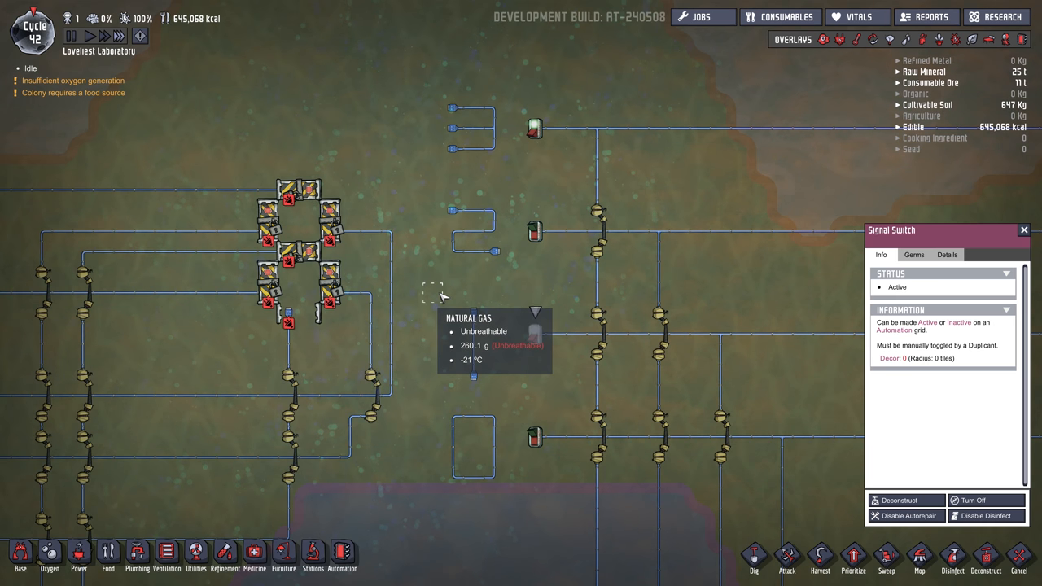
mouse_move(536, 130)
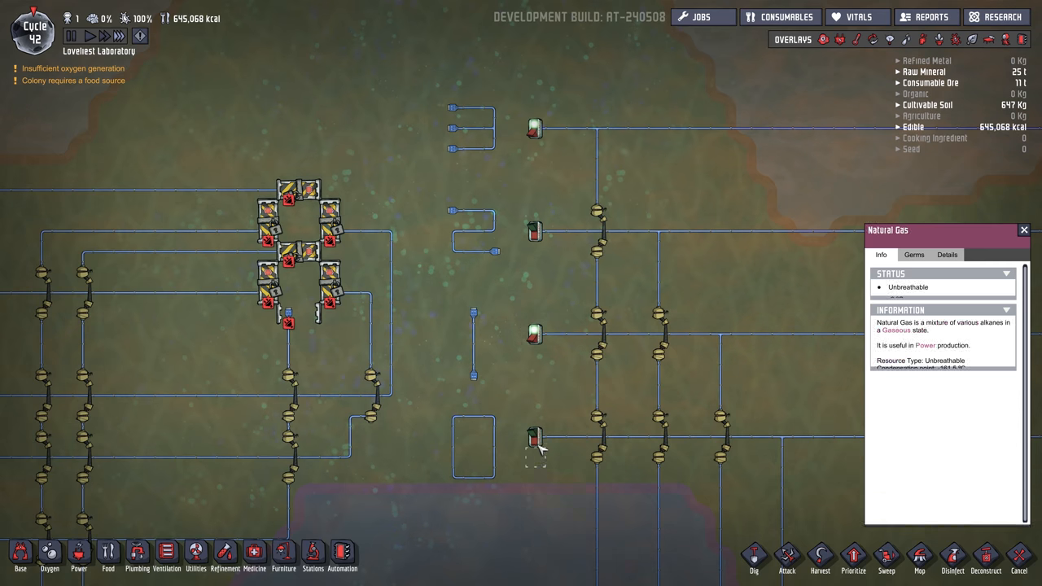
click(535, 437)
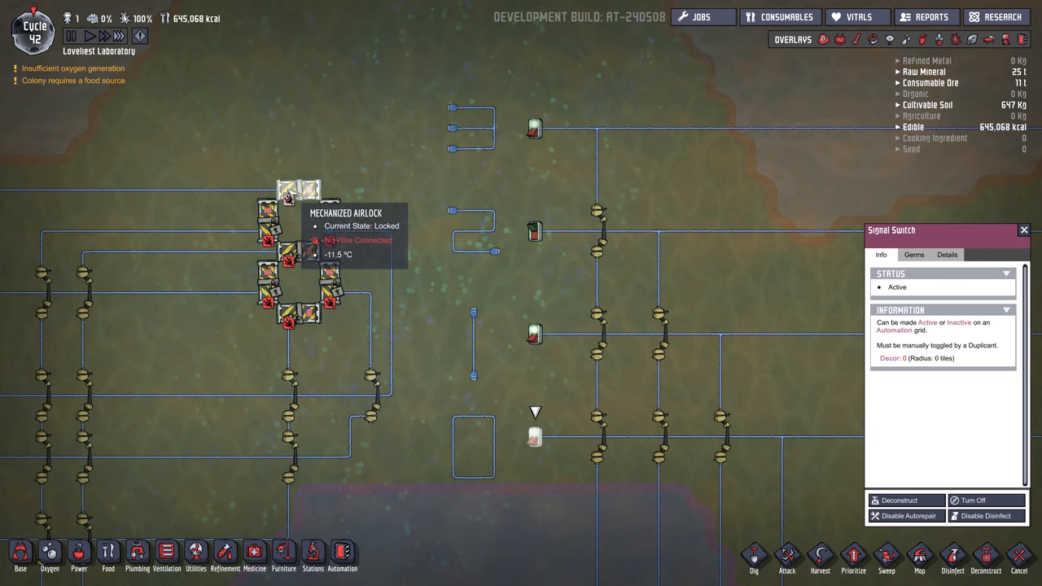
mouse_move(431, 334)
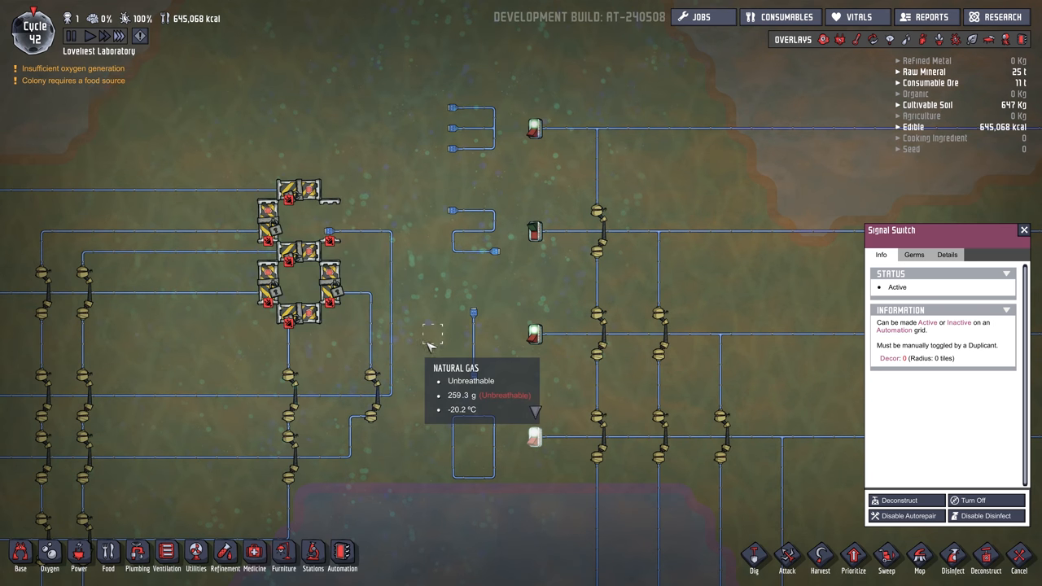
mouse_move(423, 226)
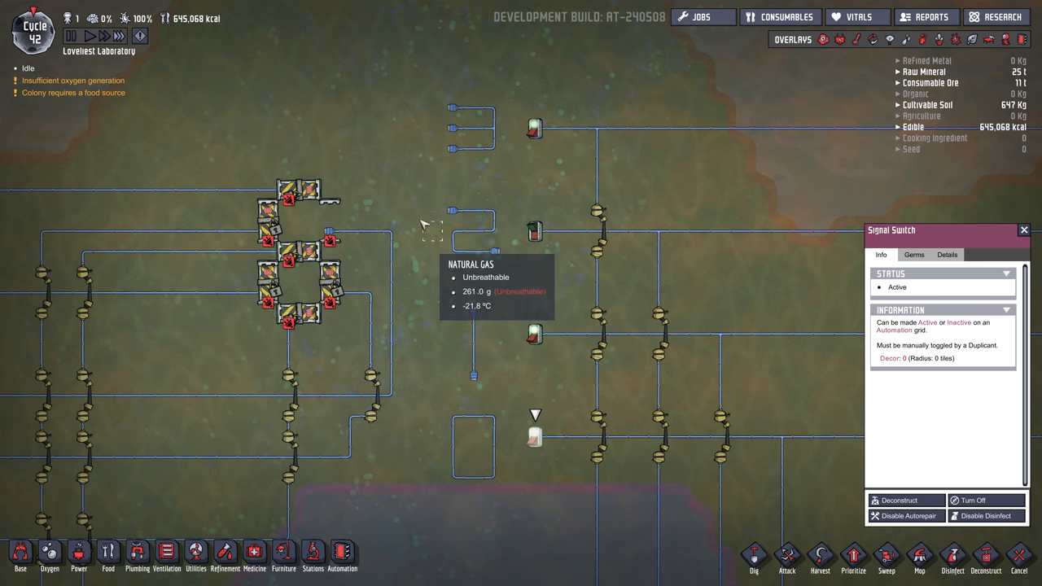
mouse_move(660, 334)
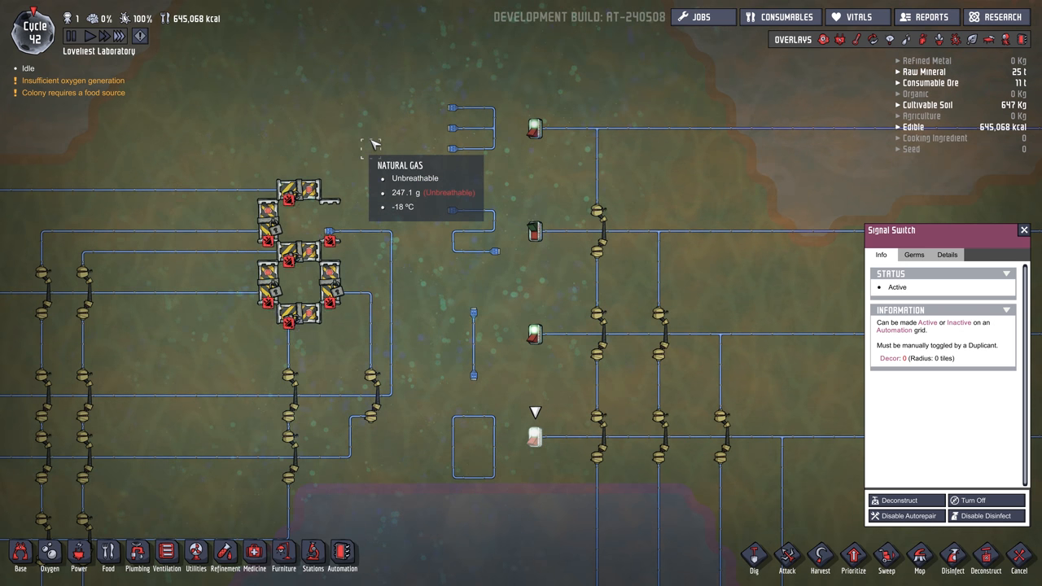
mouse_move(681, 130)
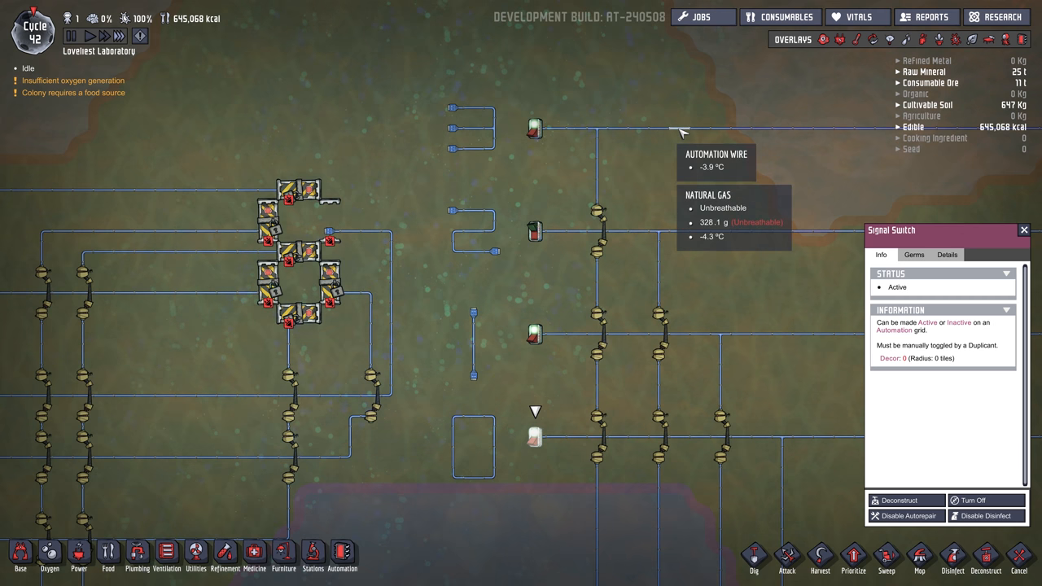
mouse_move(348, 130)
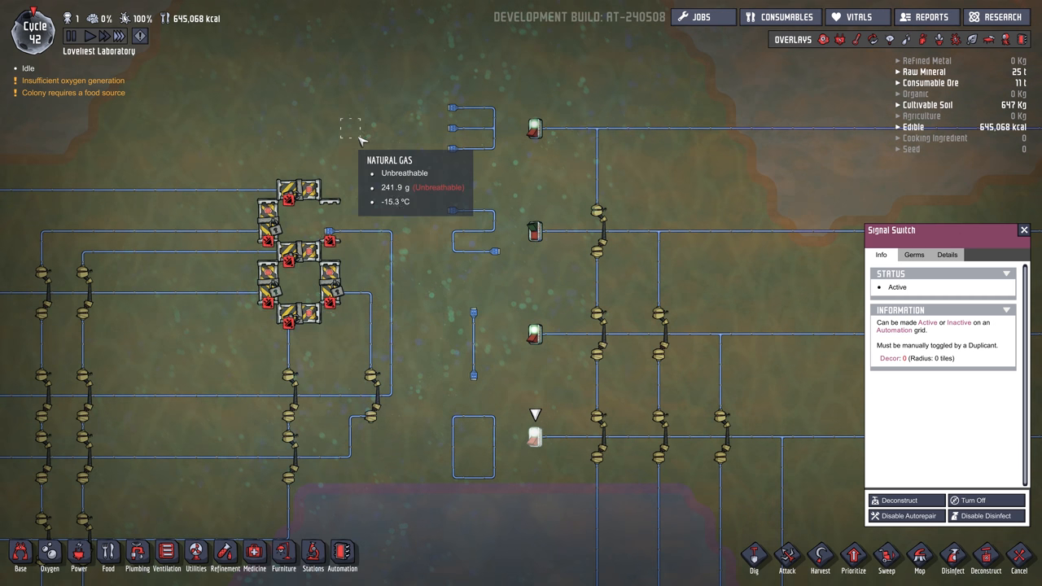
mouse_move(350, 150)
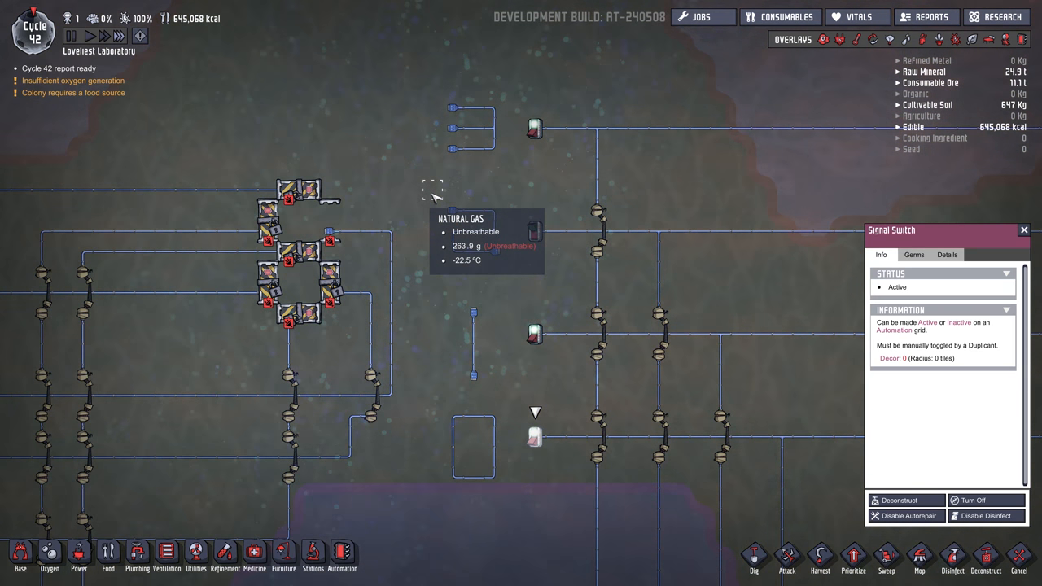
mouse_move(415, 264)
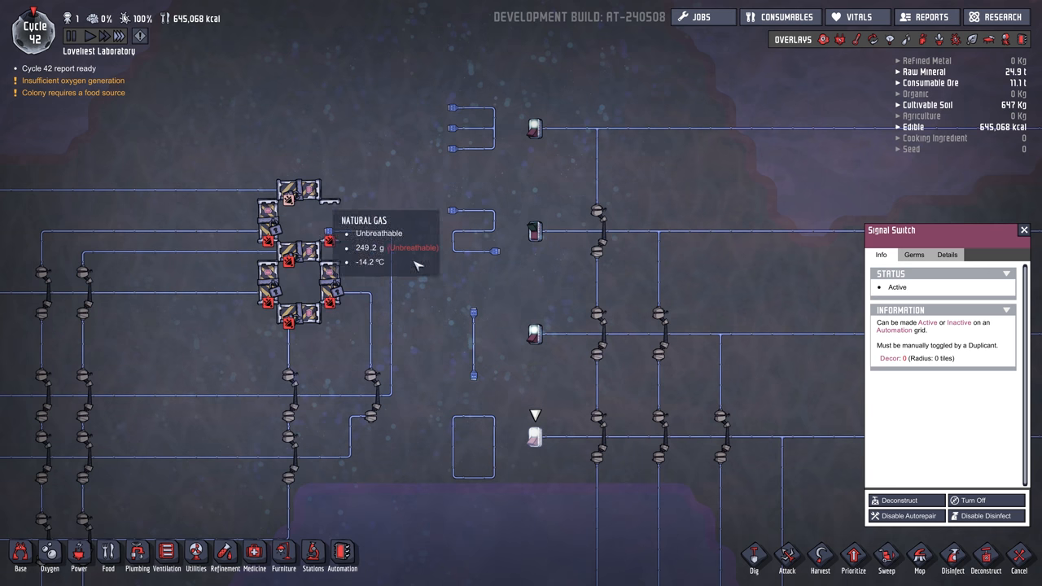
mouse_move(300, 192)
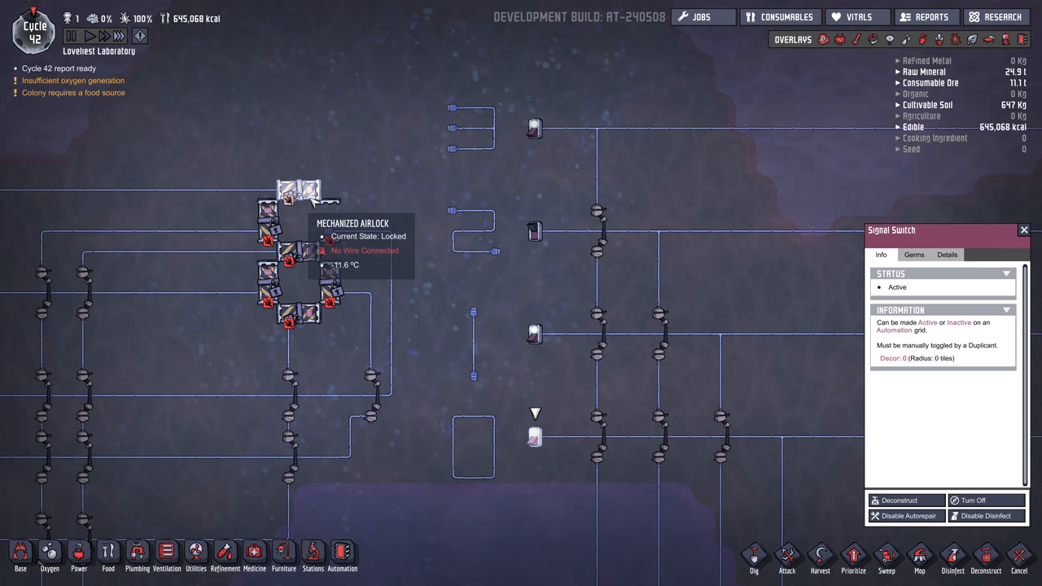
mouse_move(515, 106)
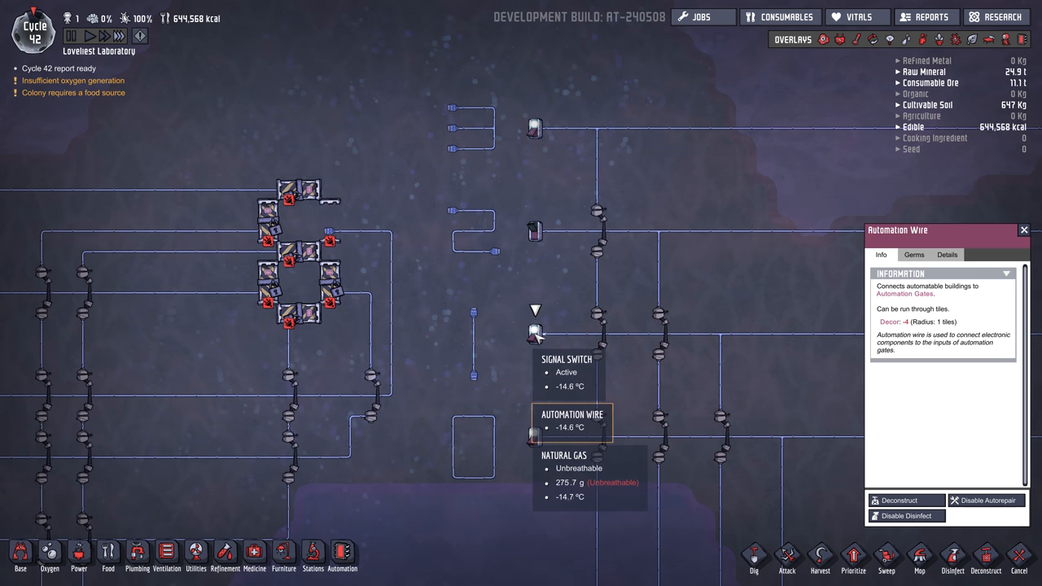
Step: Flip the input switches through new on/off combinations to show another hexadecimal digit
click(534, 334)
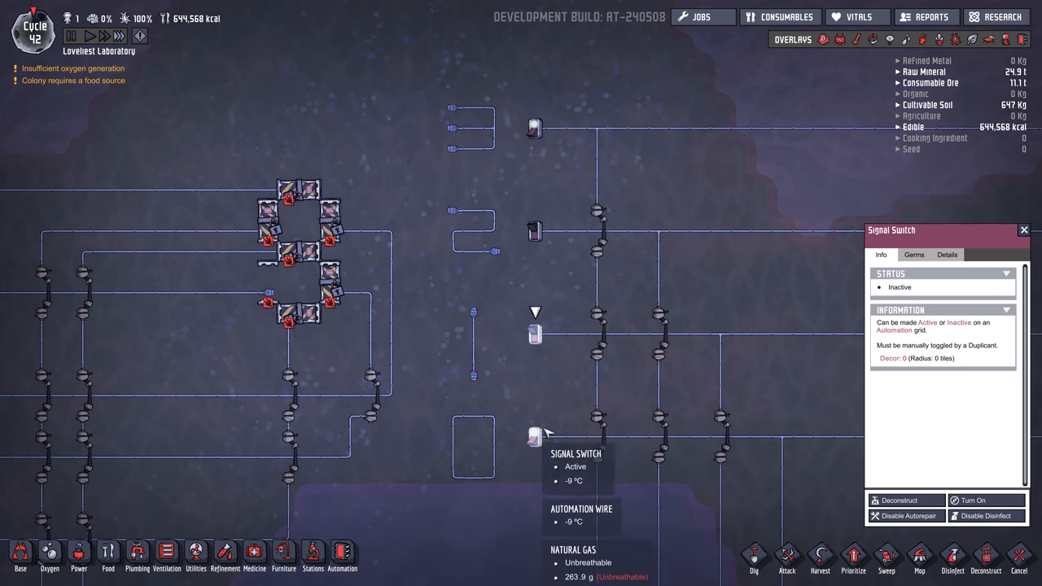
click(974, 500)
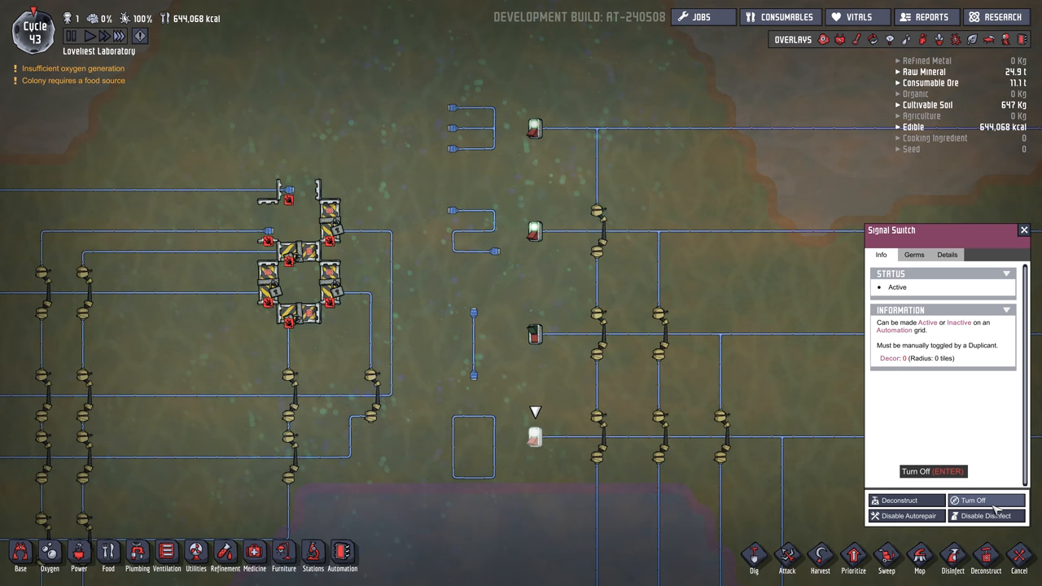
click(973, 471)
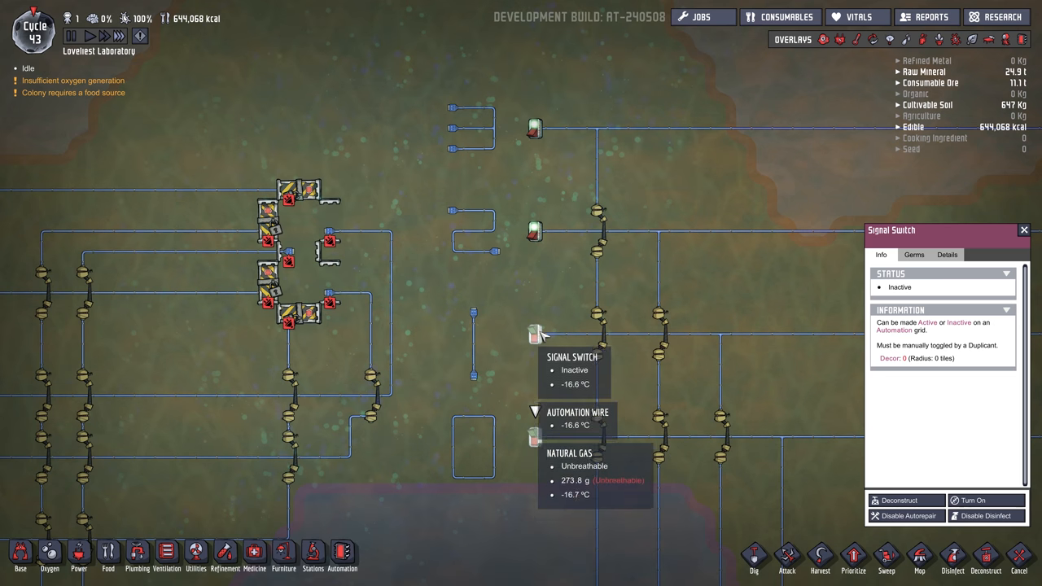
click(972, 500)
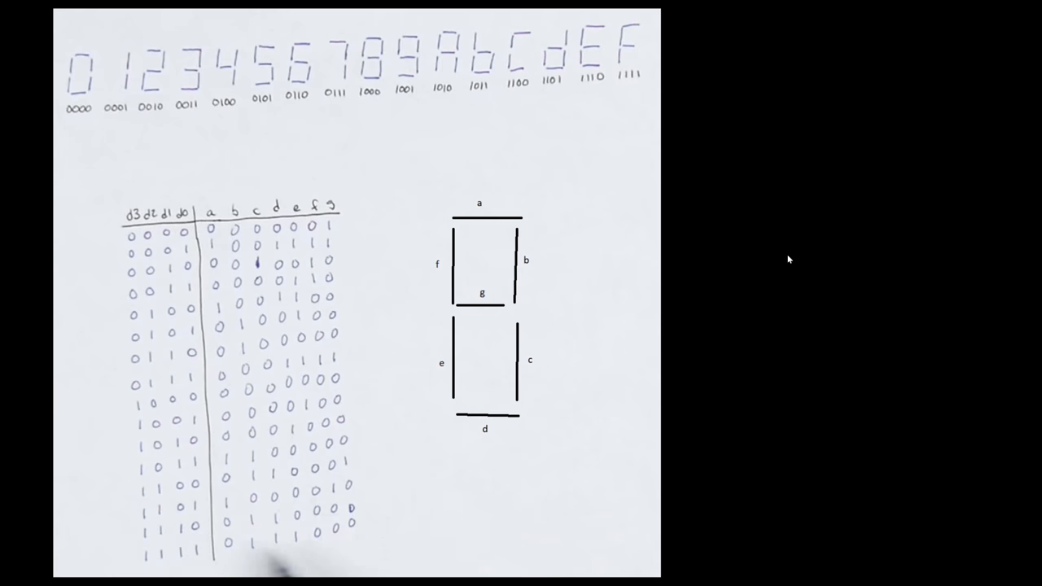
mouse_move(21, 163)
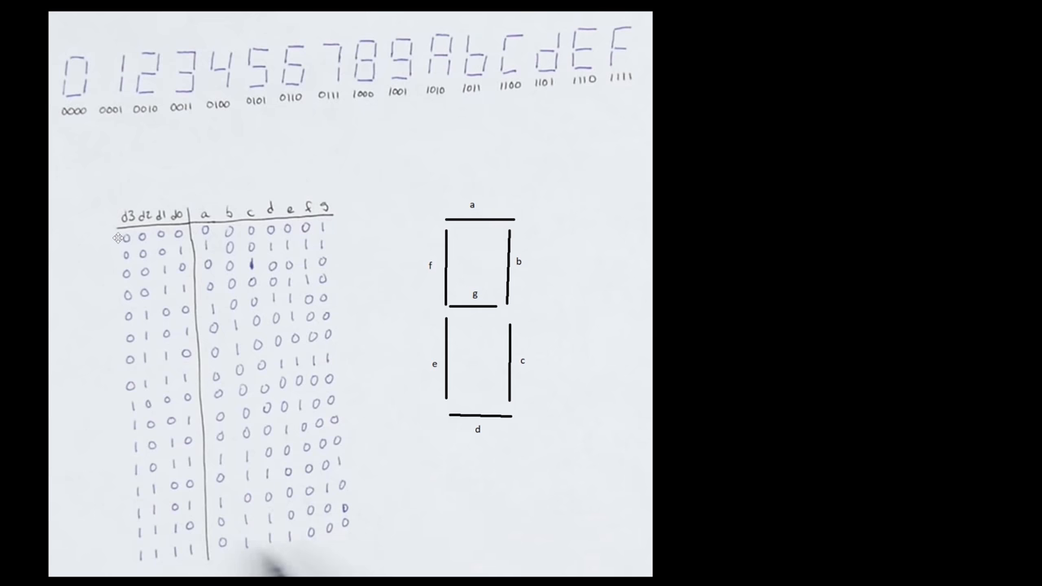
mouse_move(593, 122)
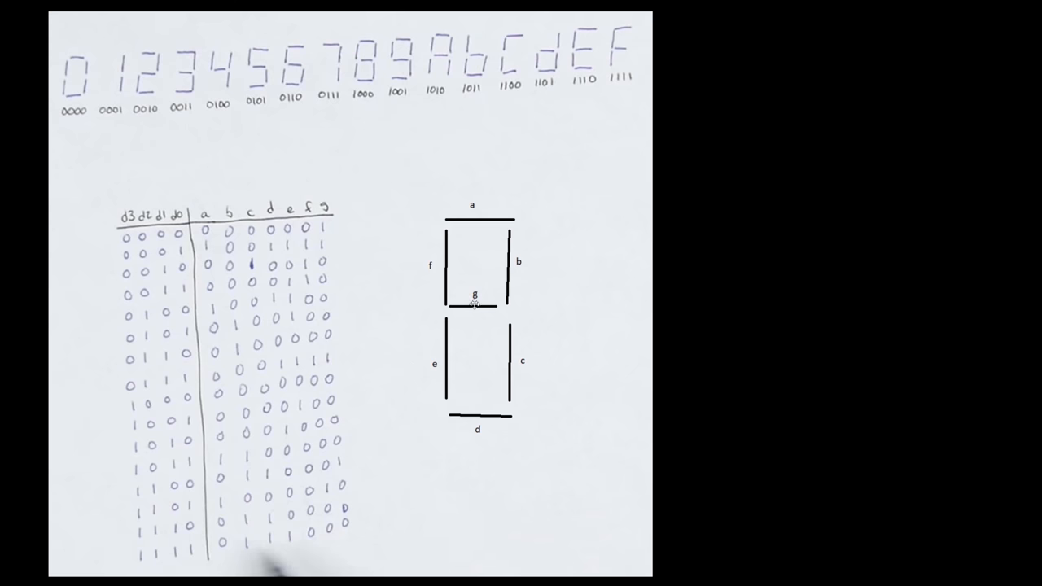
mouse_move(464, 215)
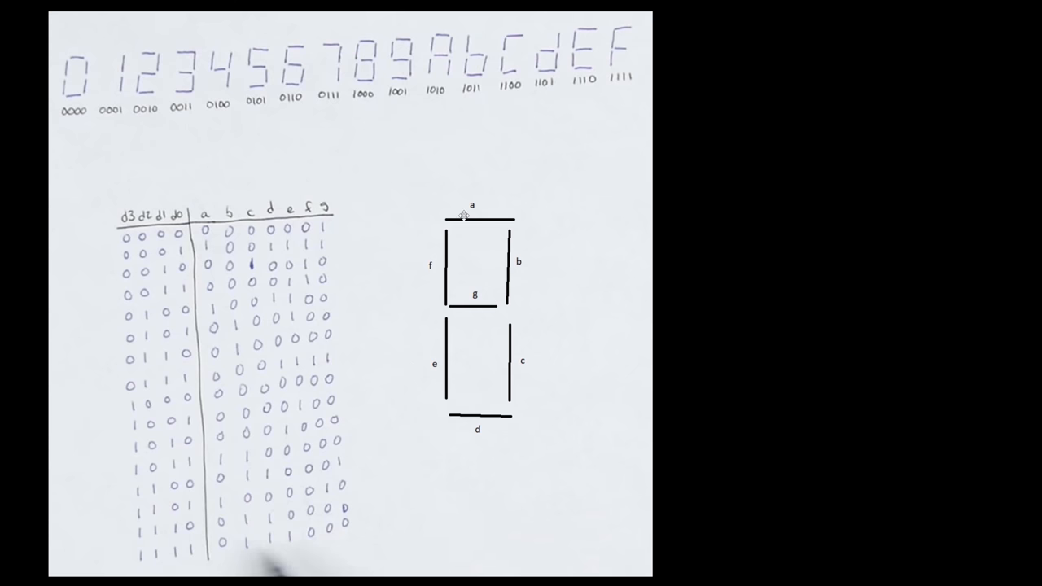
mouse_move(368, 255)
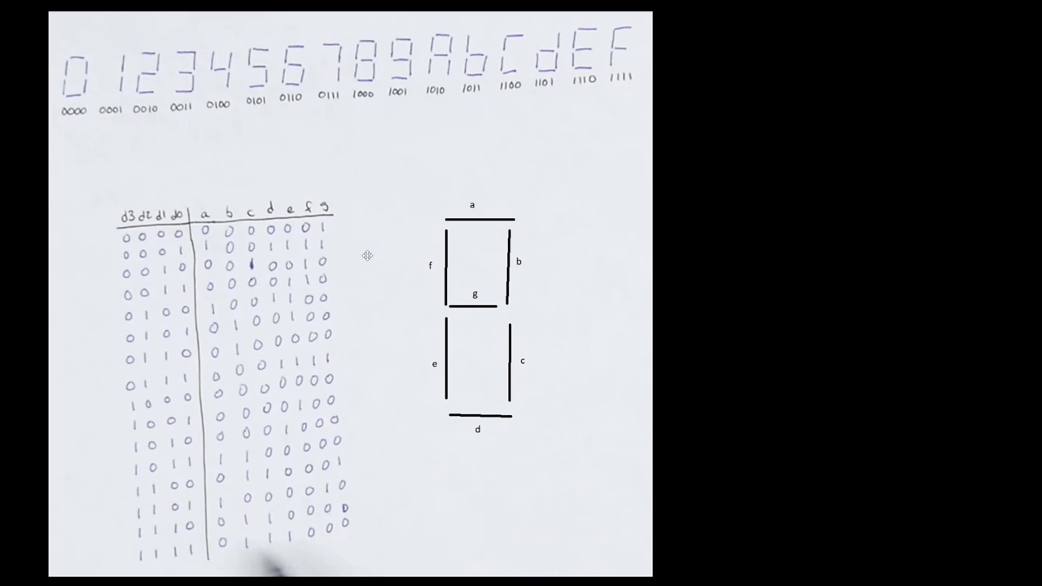
mouse_move(427, 521)
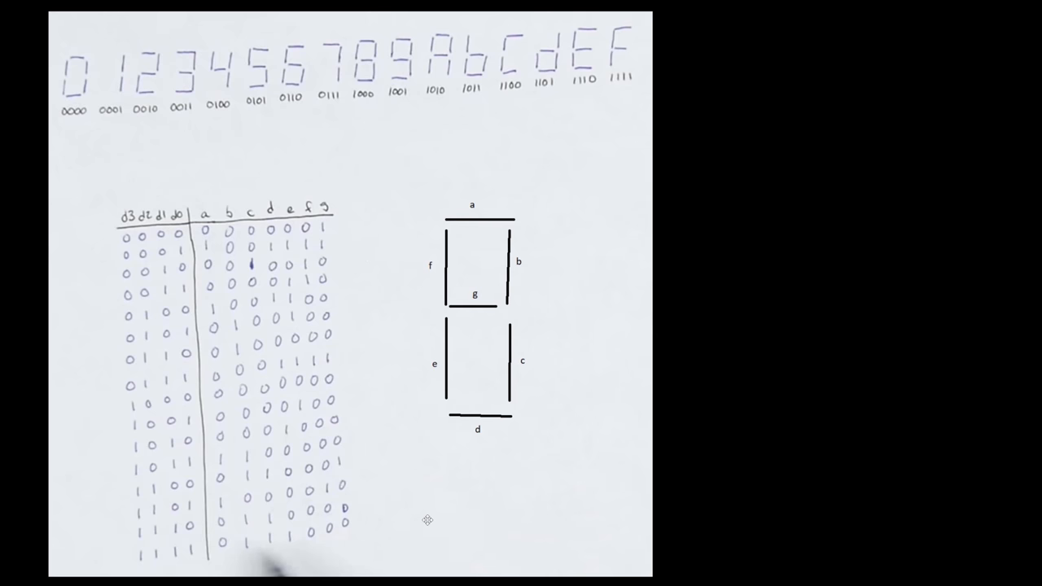
mouse_move(241, 199)
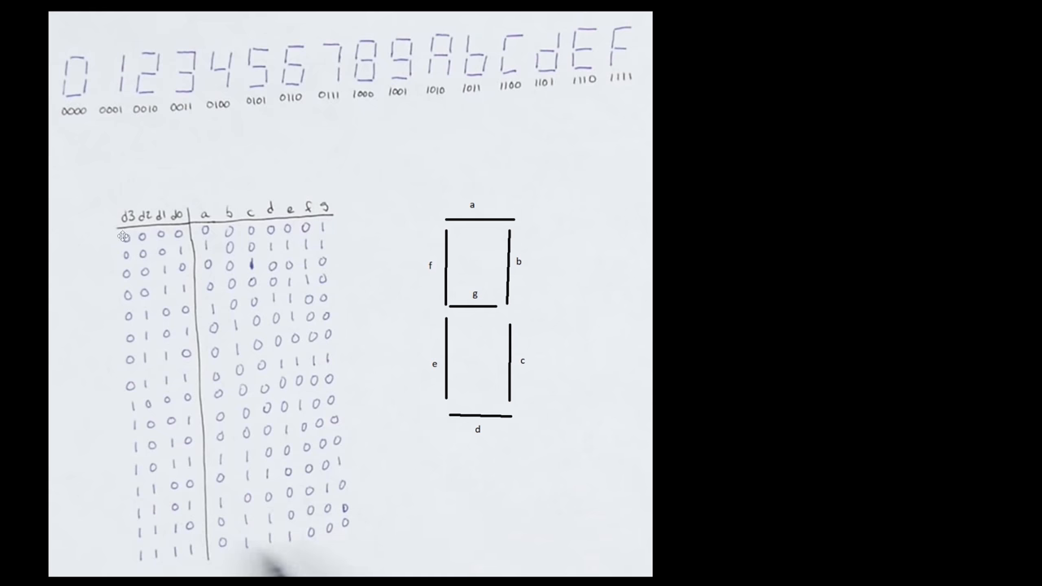
mouse_move(498, 287)
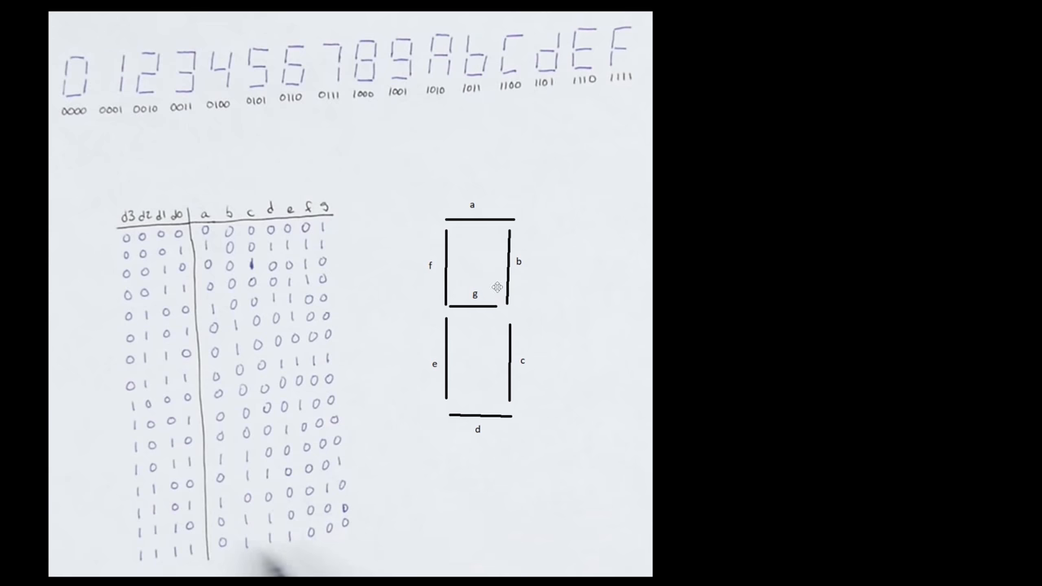
mouse_move(570, 355)
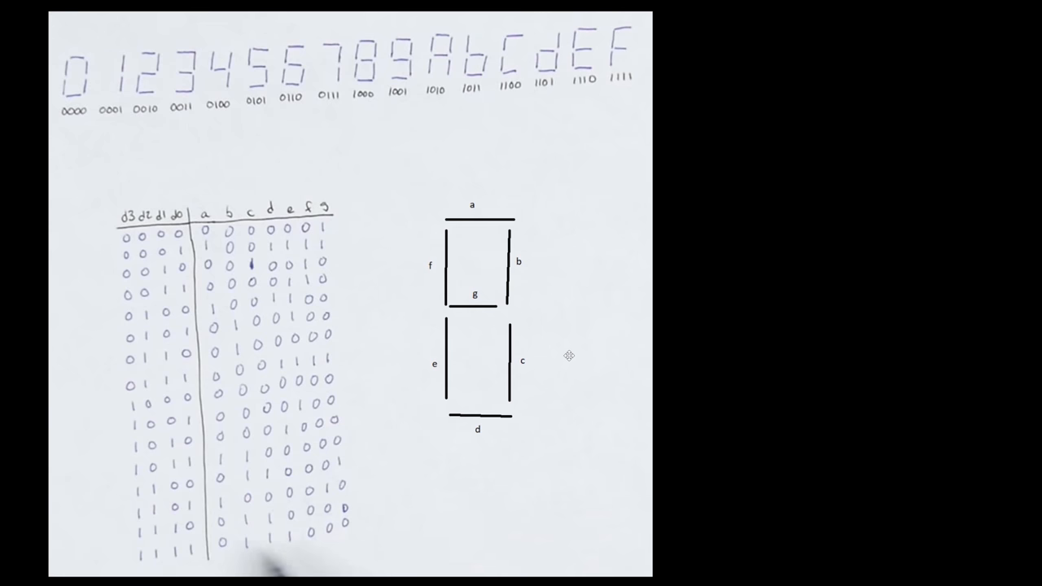
mouse_move(440, 350)
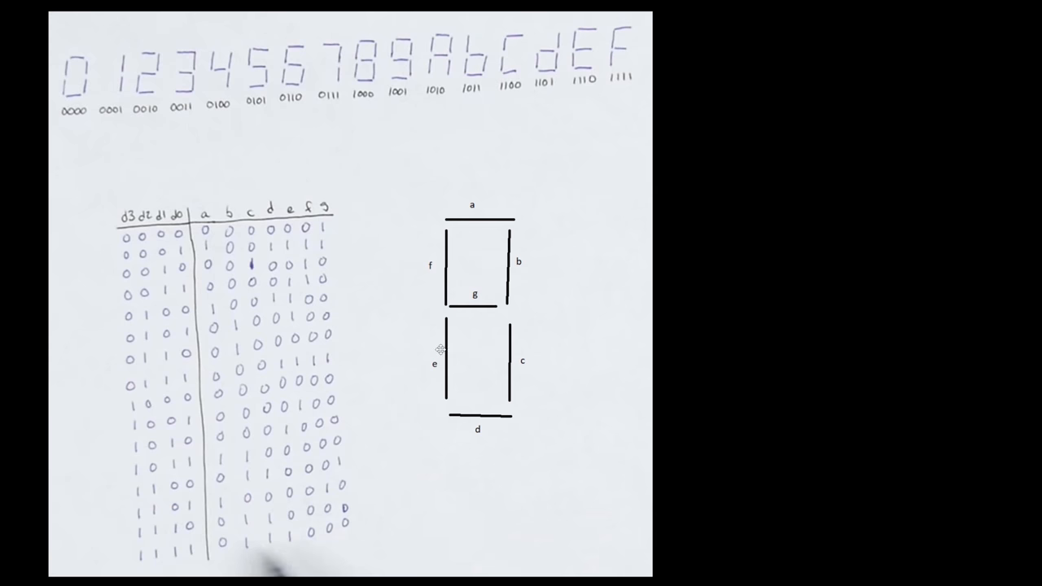
mouse_move(622, 275)
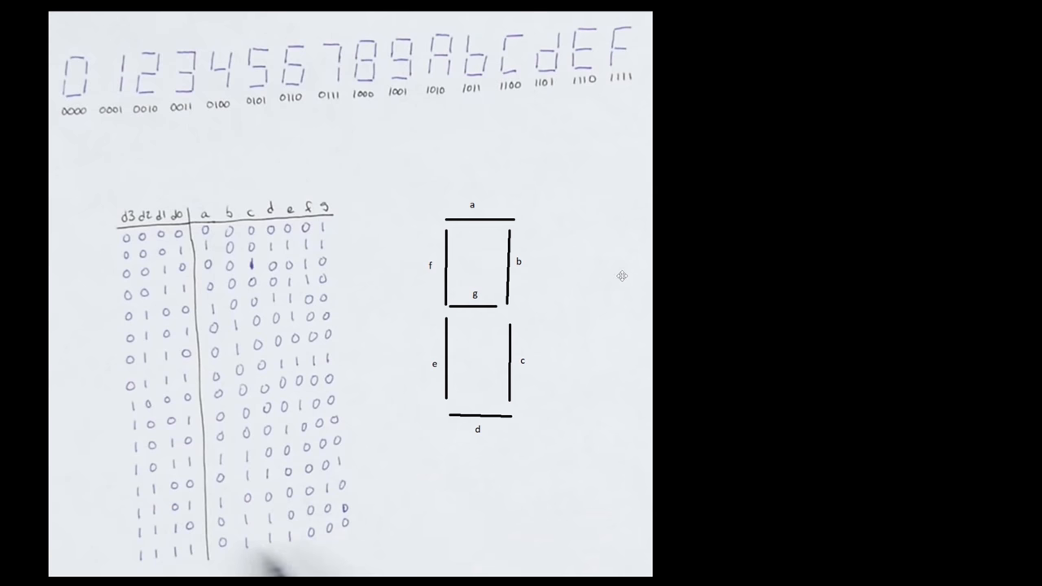
mouse_move(267, 567)
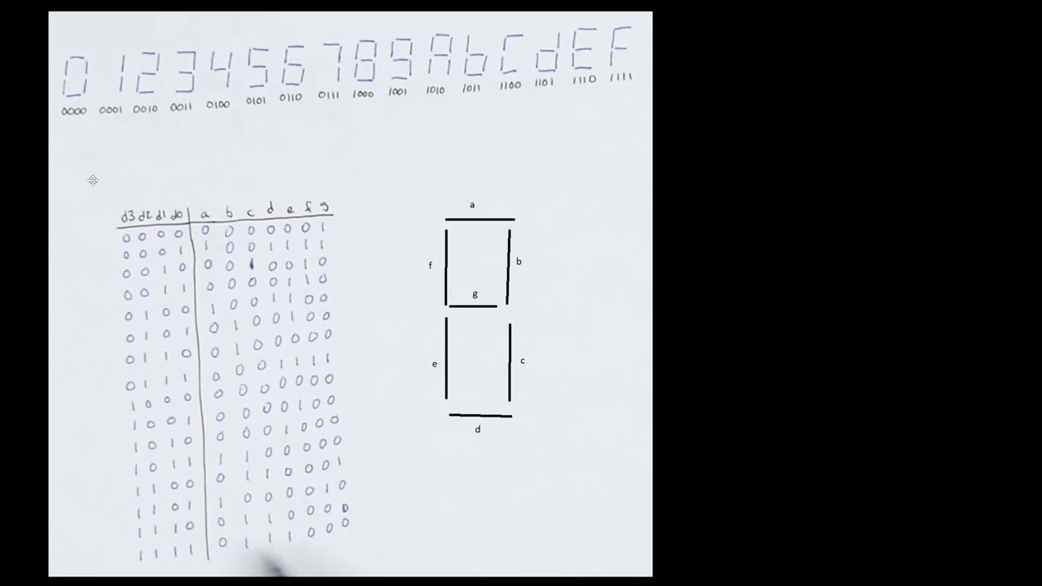
mouse_move(185, 251)
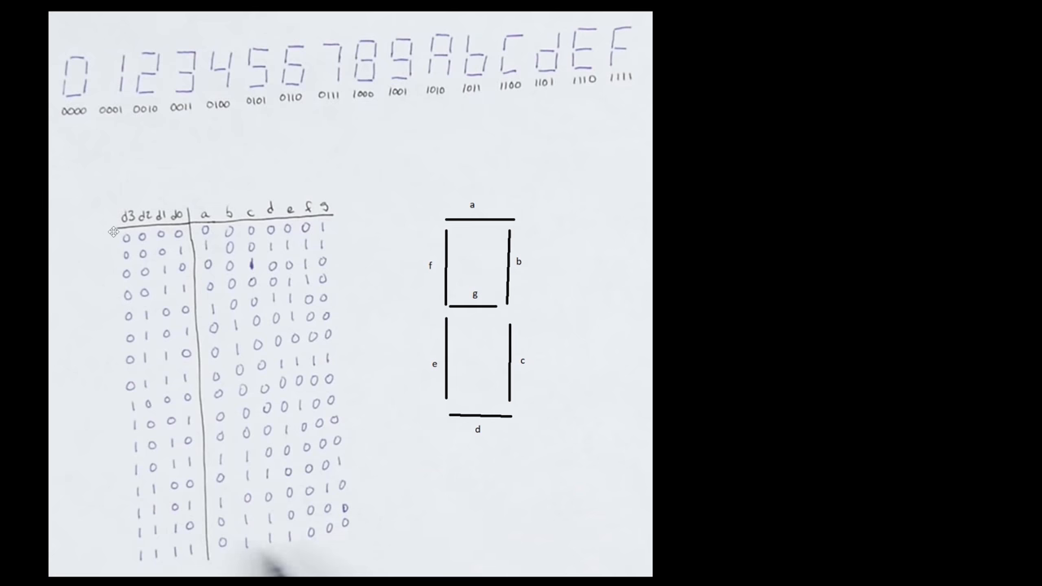
mouse_move(222, 143)
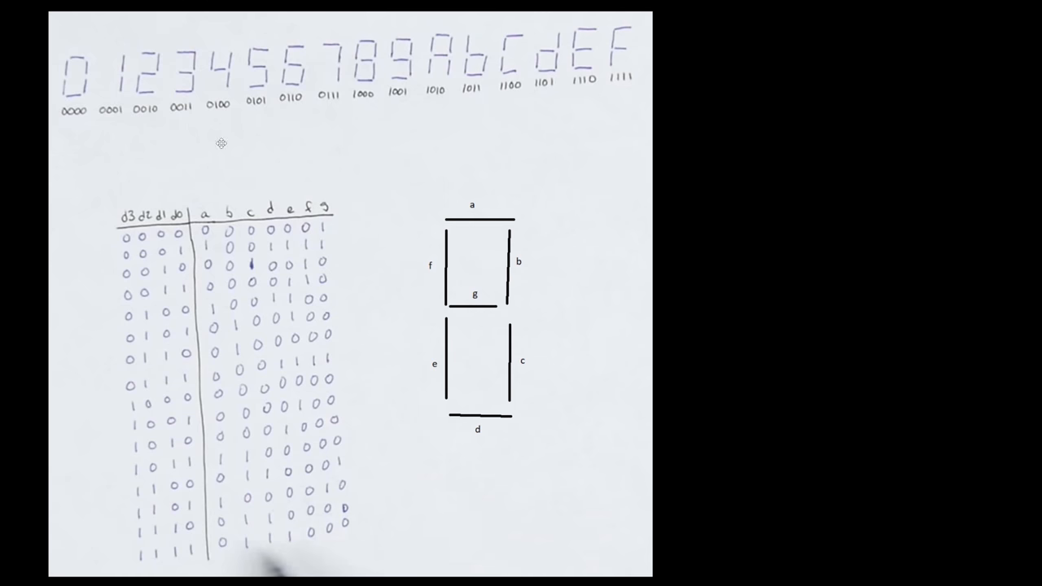
mouse_move(345, 224)
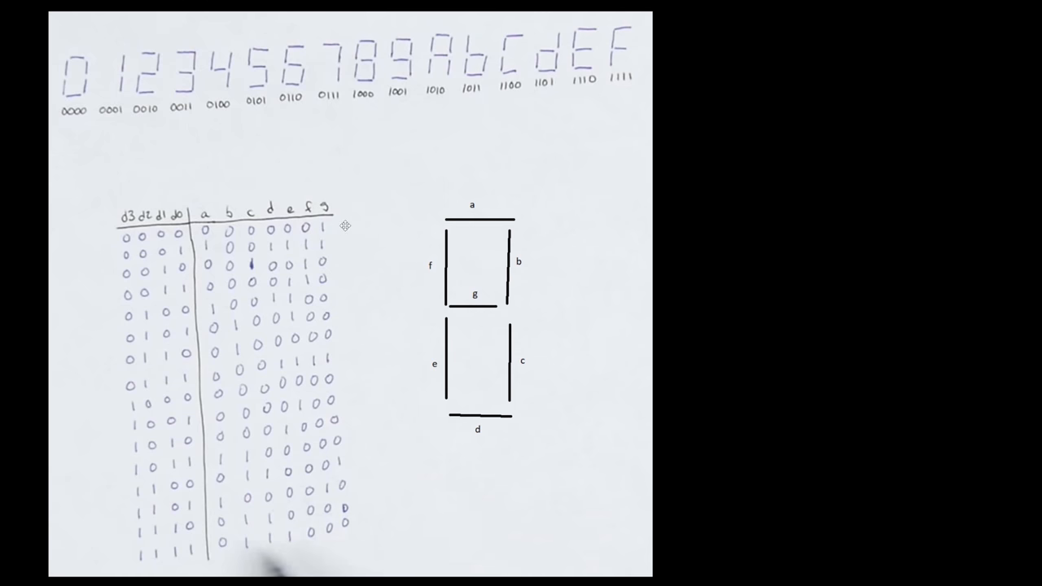
mouse_move(404, 215)
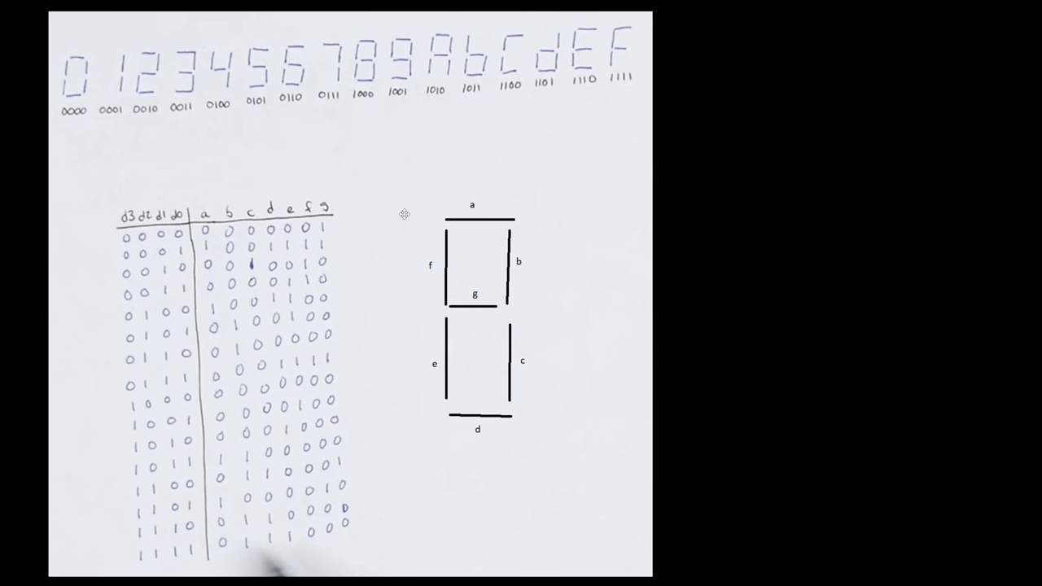
mouse_move(391, 166)
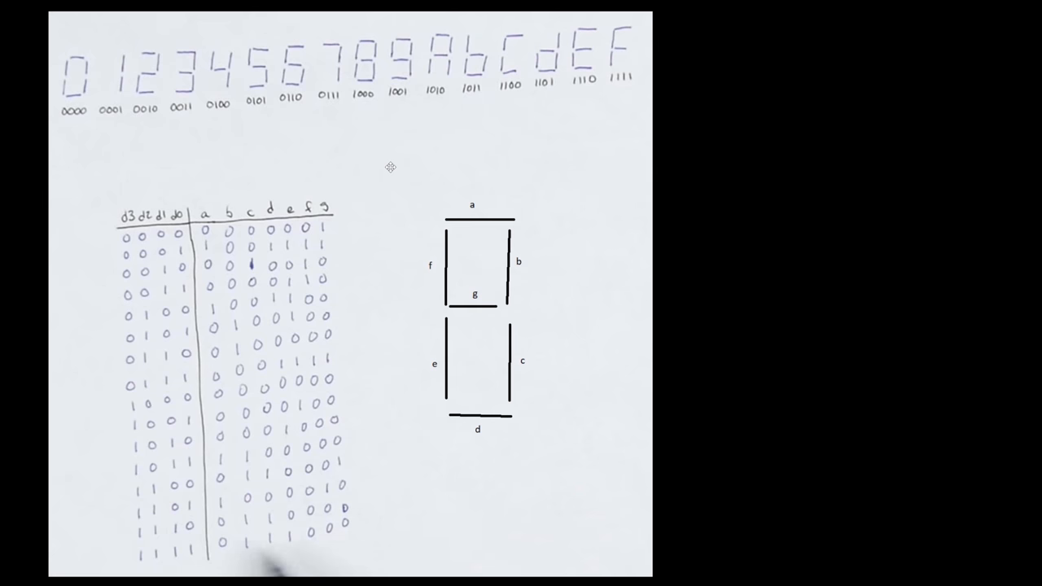
mouse_move(303, 159)
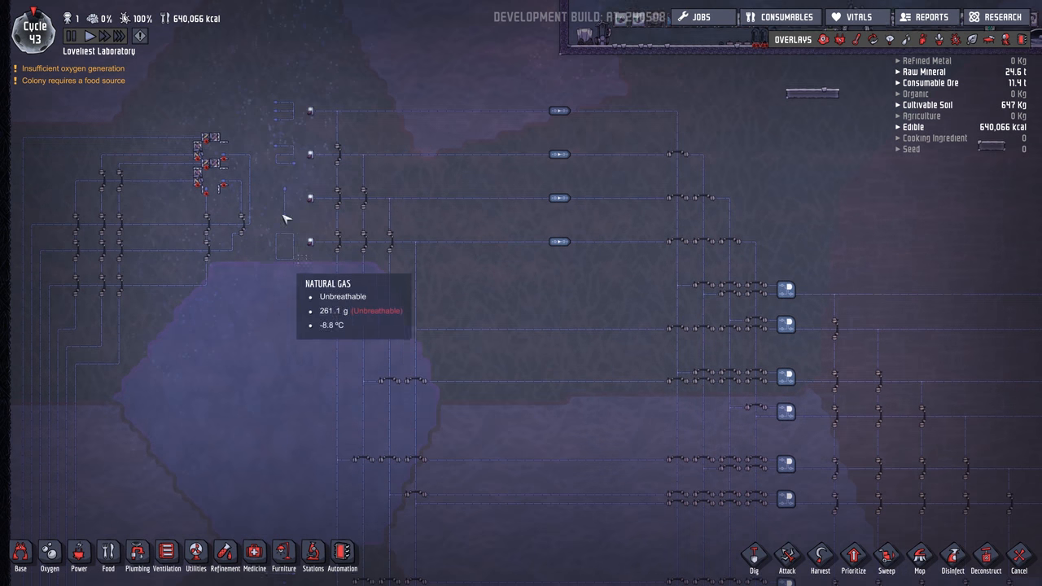
mouse_move(313, 111)
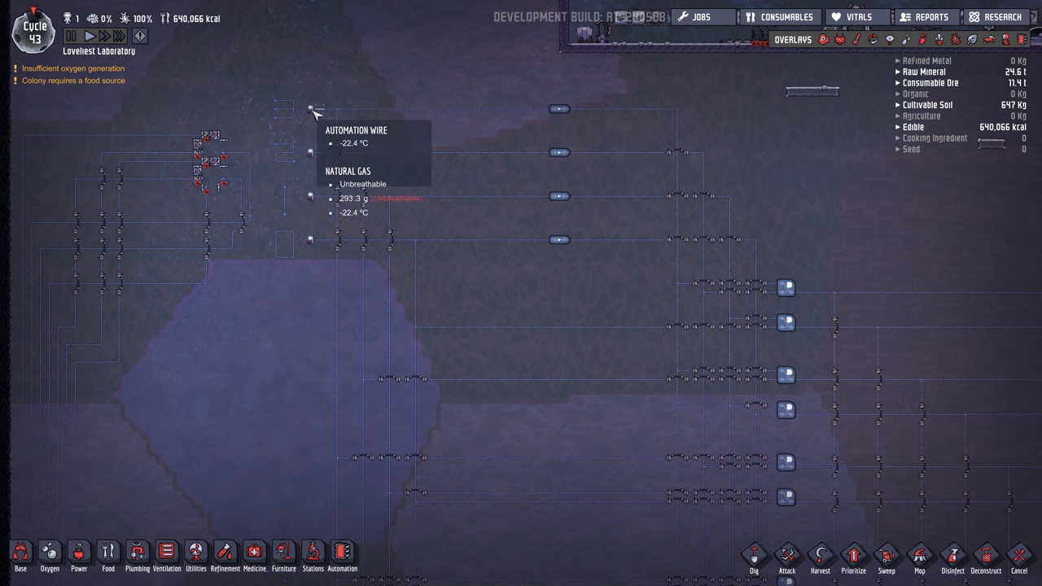
mouse_move(313, 96)
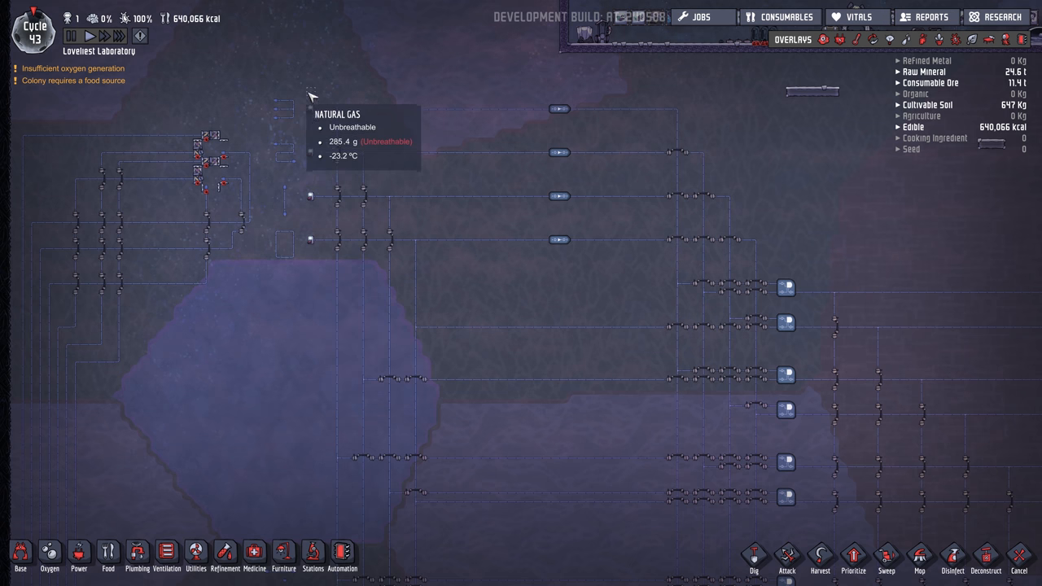
mouse_move(362, 293)
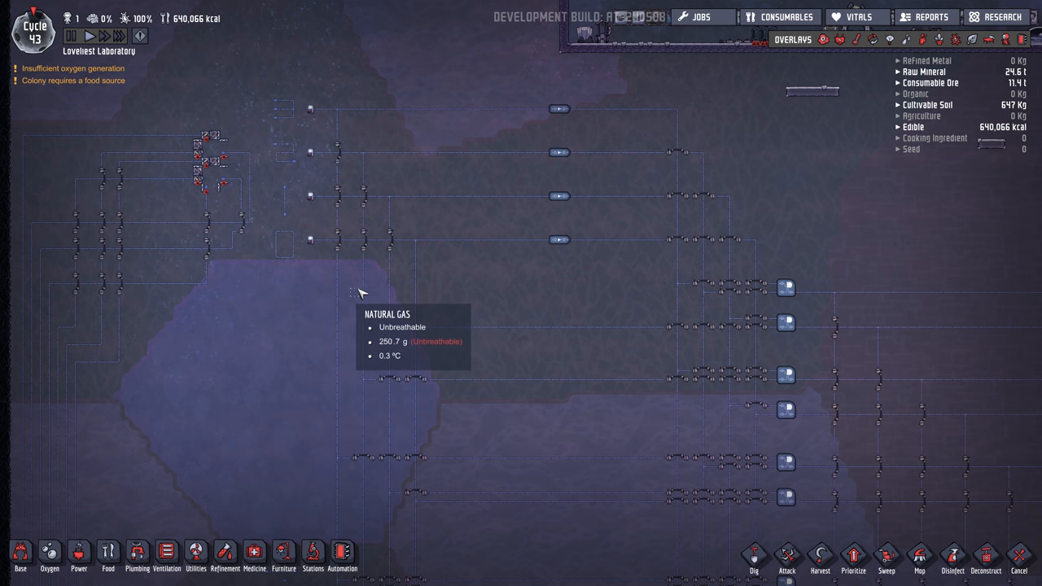
mouse_move(426, 302)
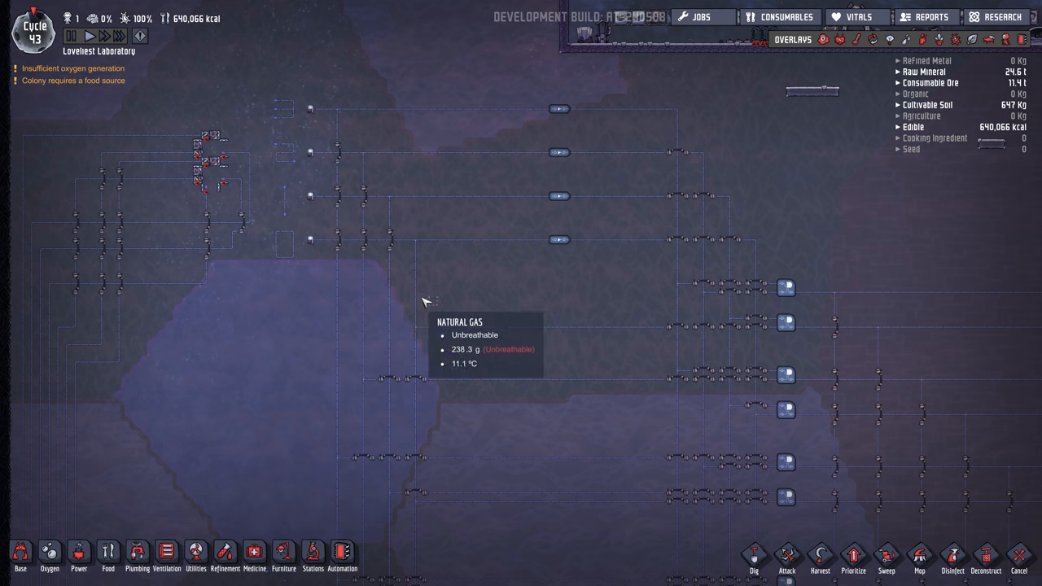
mouse_move(339, 285)
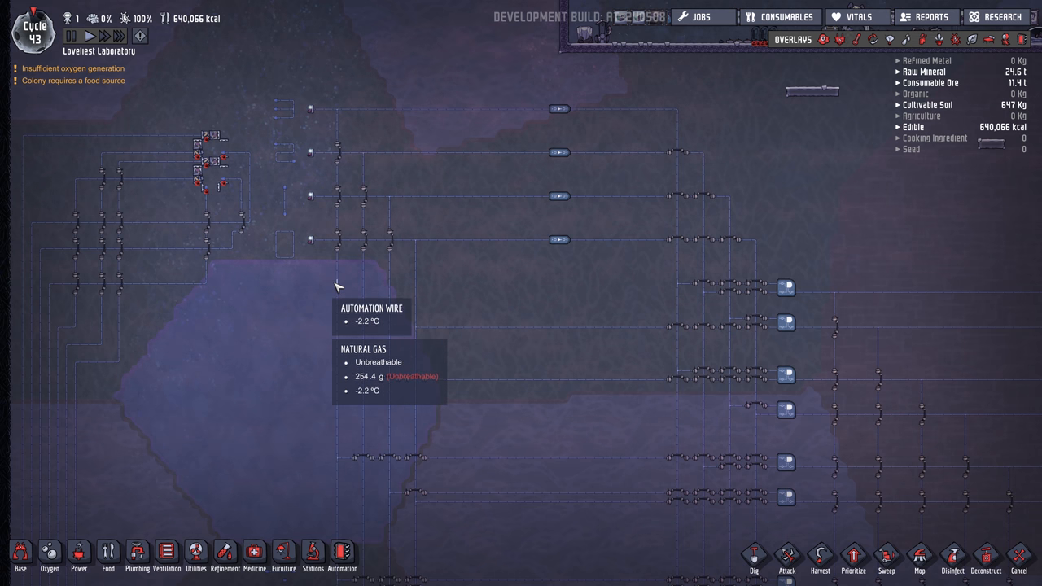
mouse_move(371, 284)
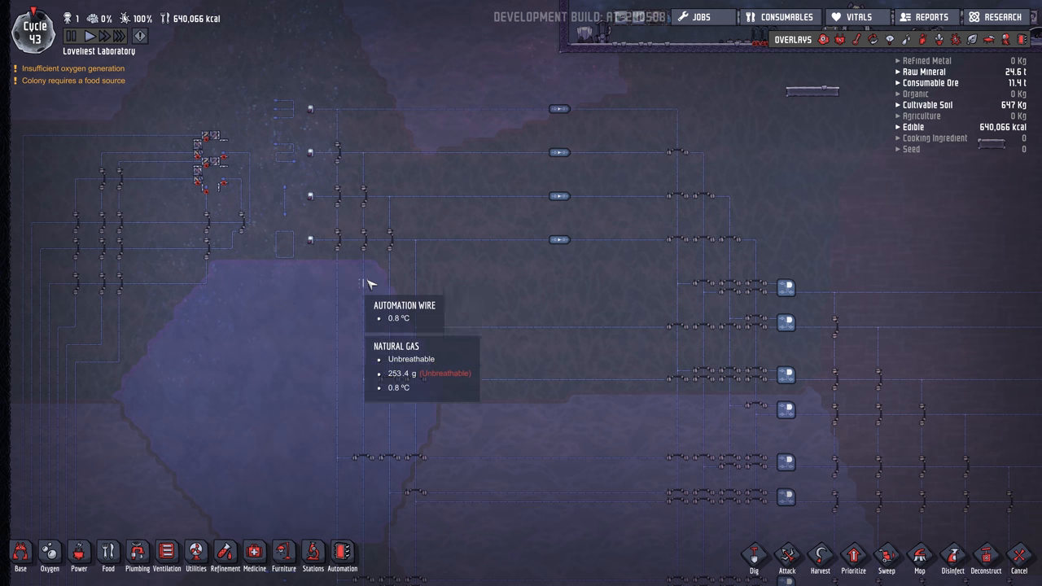
mouse_move(431, 287)
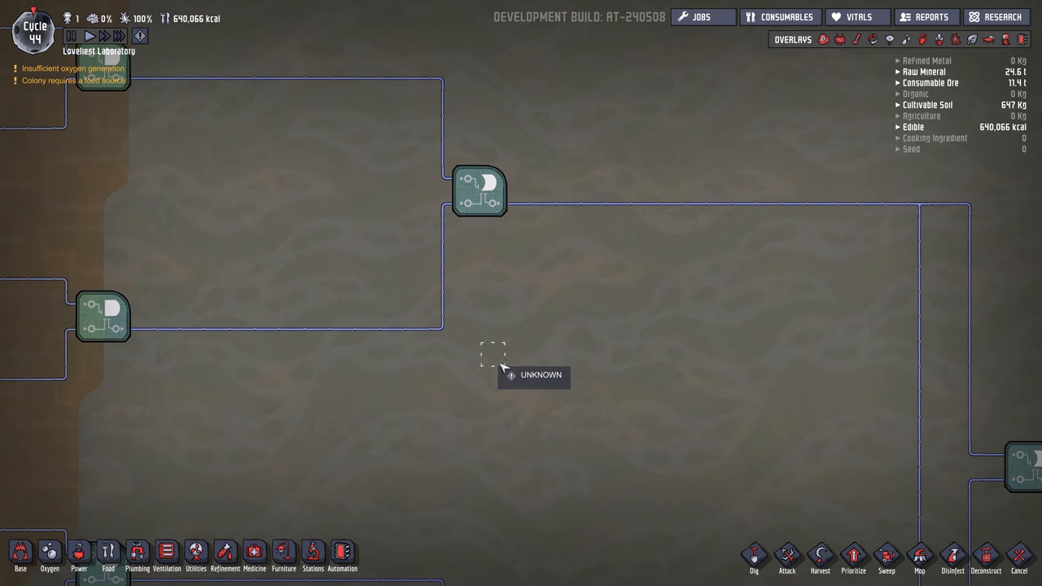
scroll(down, 3)
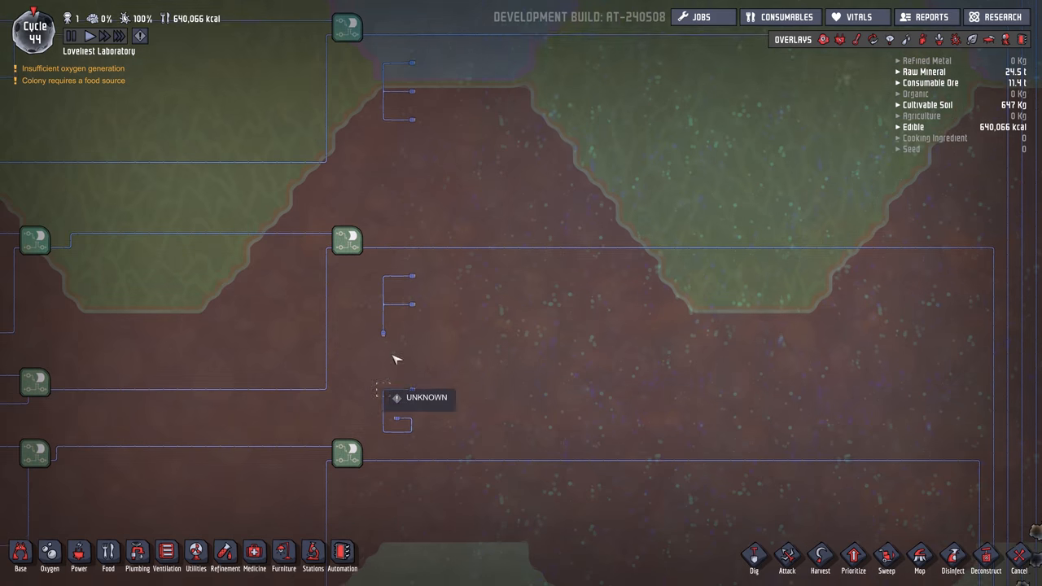
scroll(down, 3)
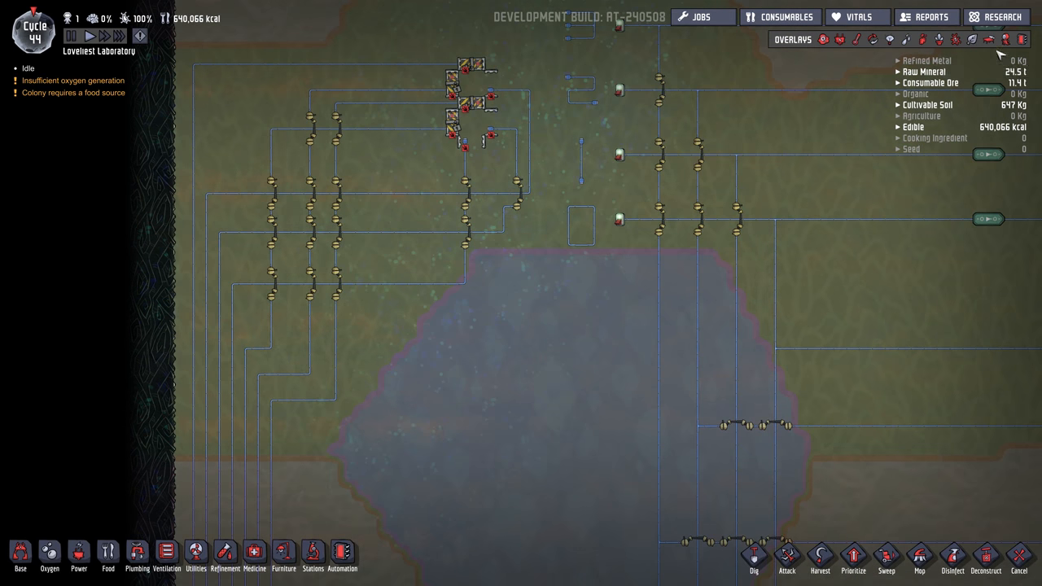
Step: Show wire status, then cycle the switches until only the topmost switch is active
click(1022, 39)
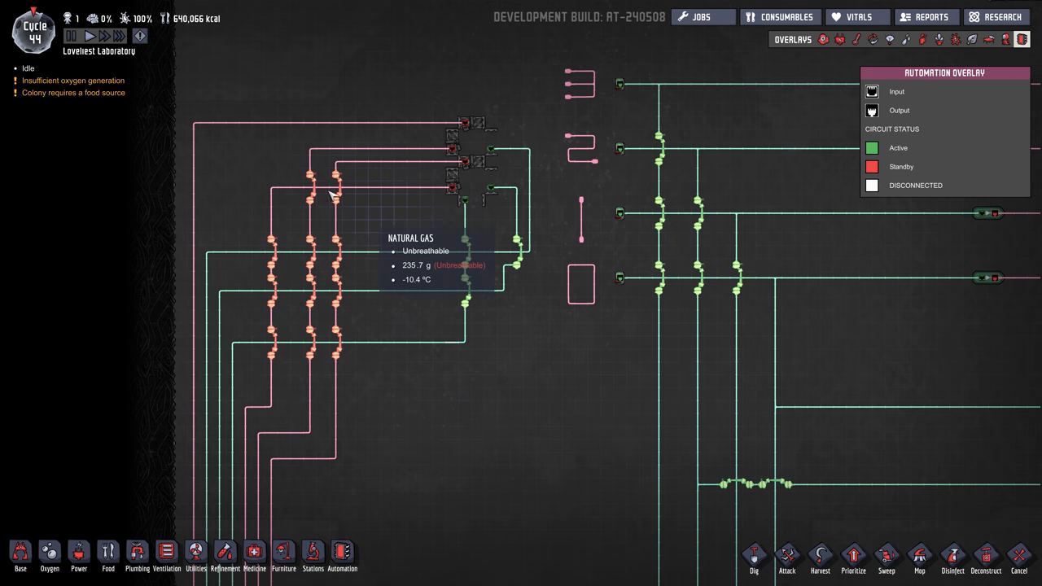
mouse_move(528, 161)
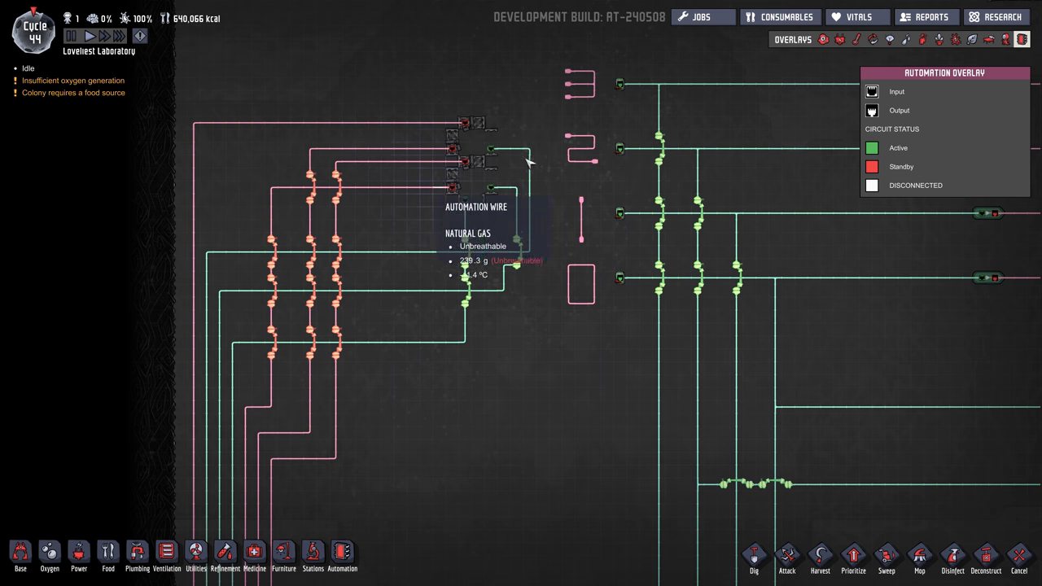
mouse_move(622, 85)
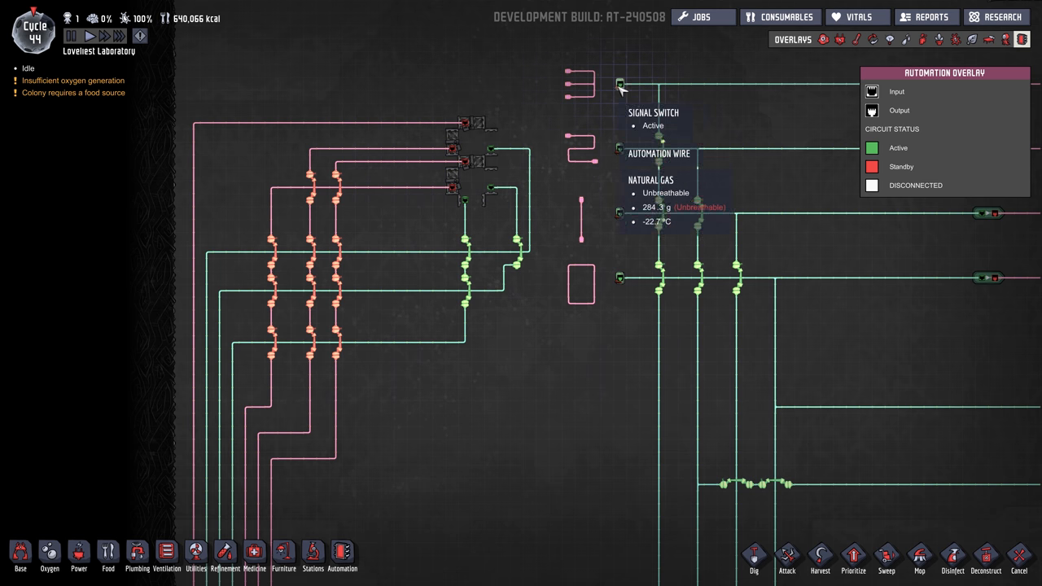
click(619, 84)
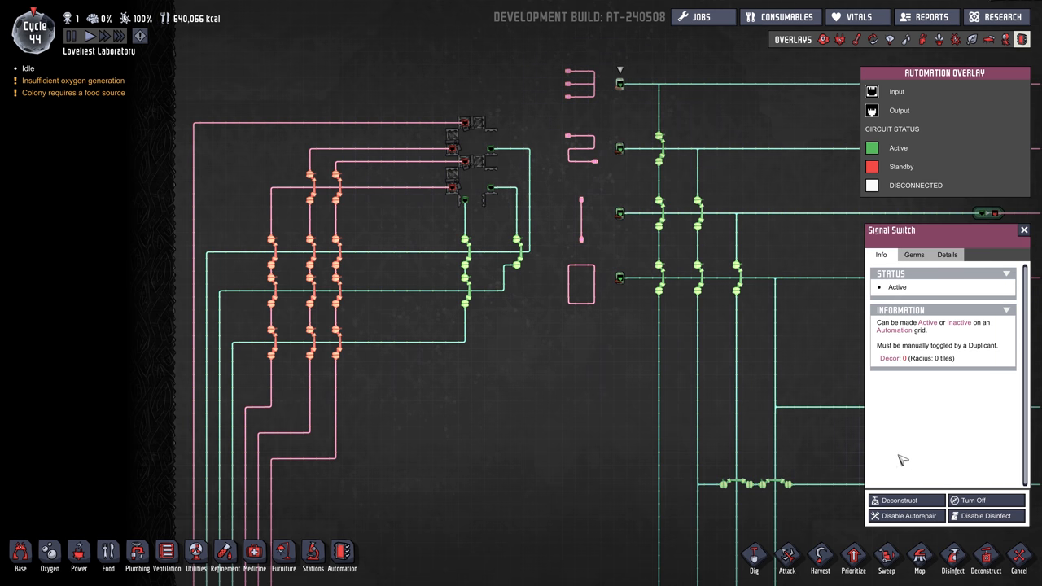
click(619, 150)
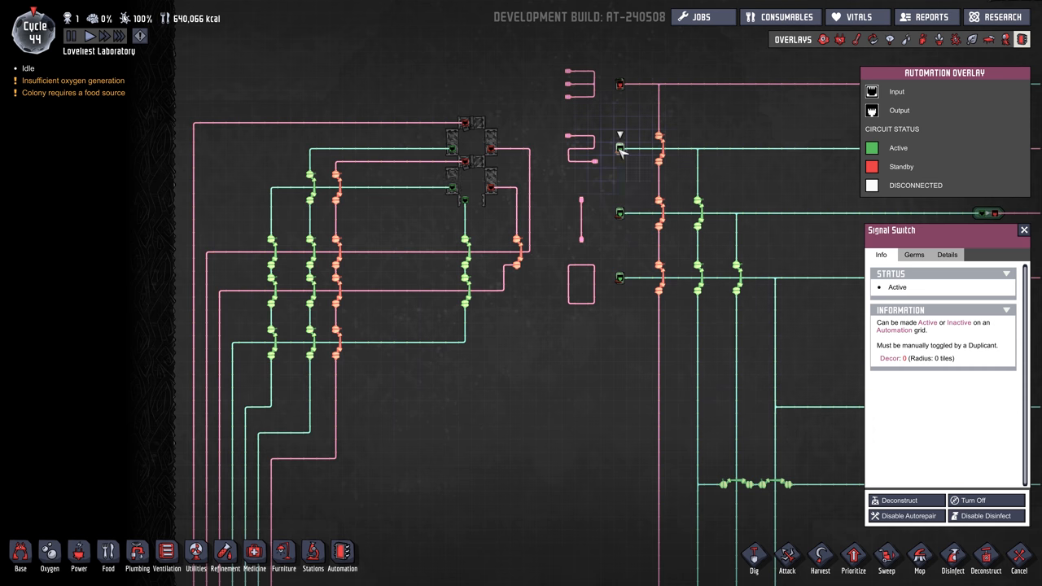
click(619, 148)
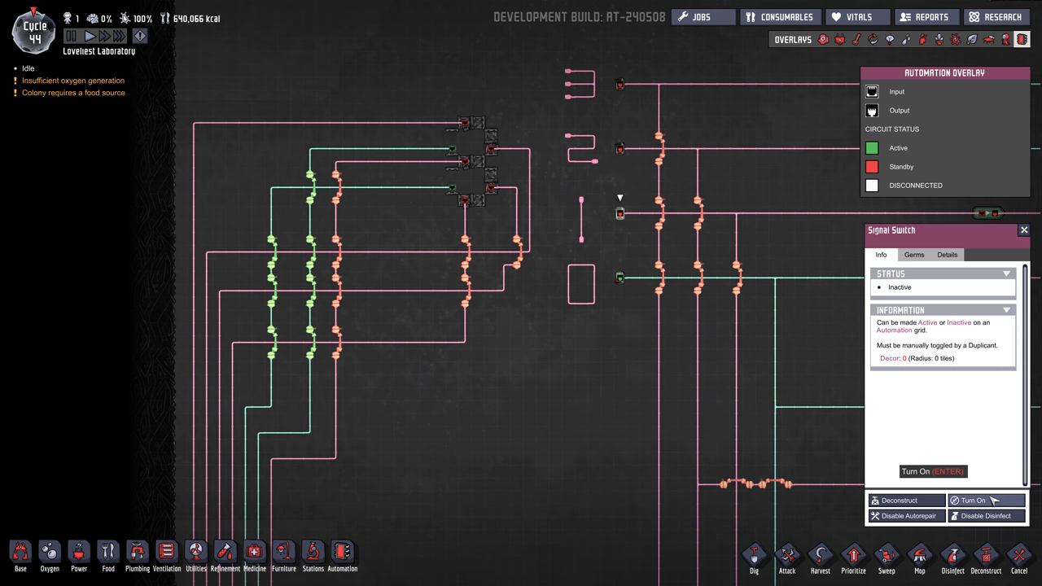
mouse_move(619, 280)
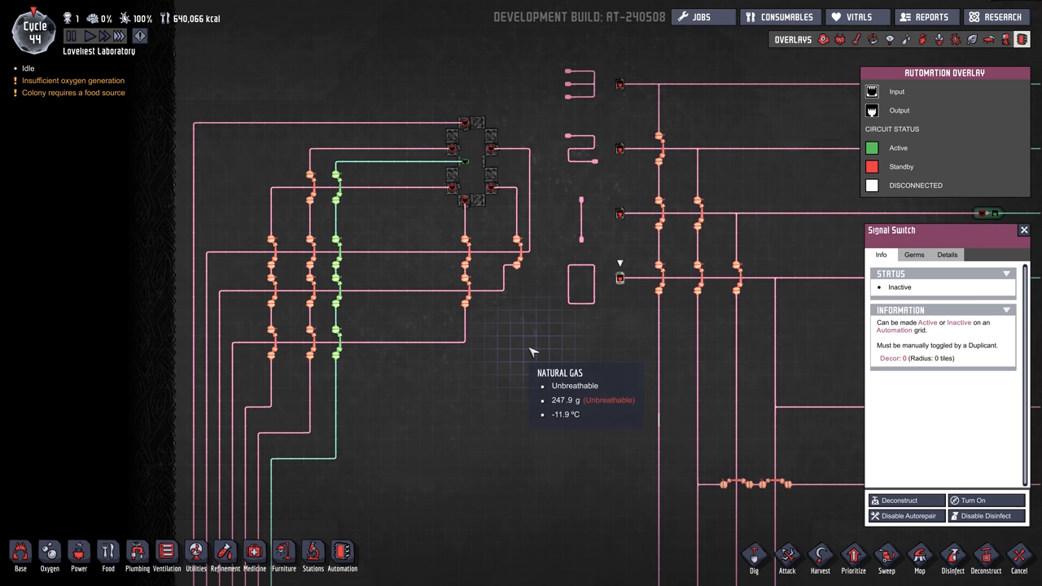
mouse_move(489, 134)
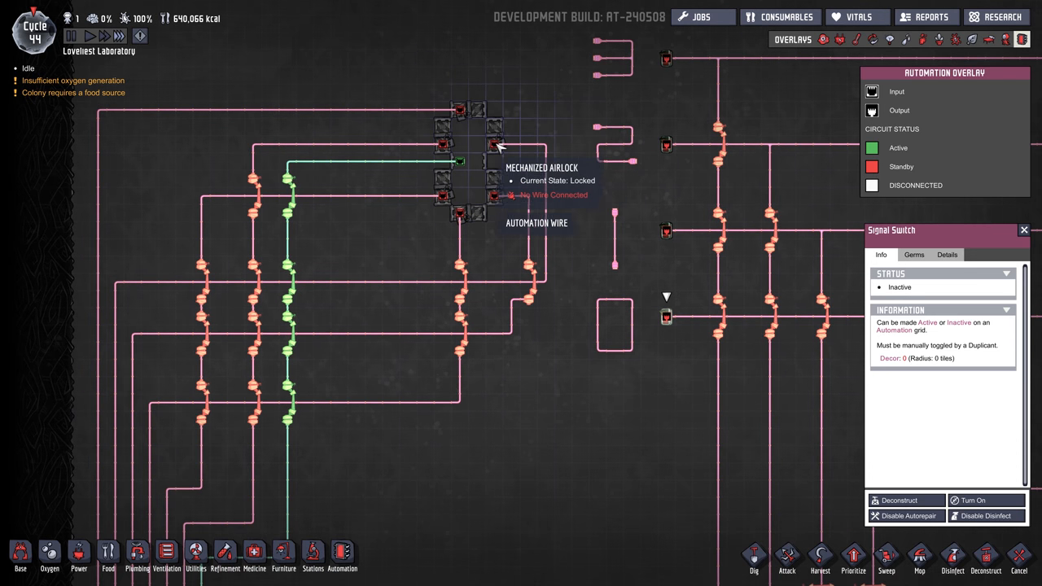
mouse_move(340, 166)
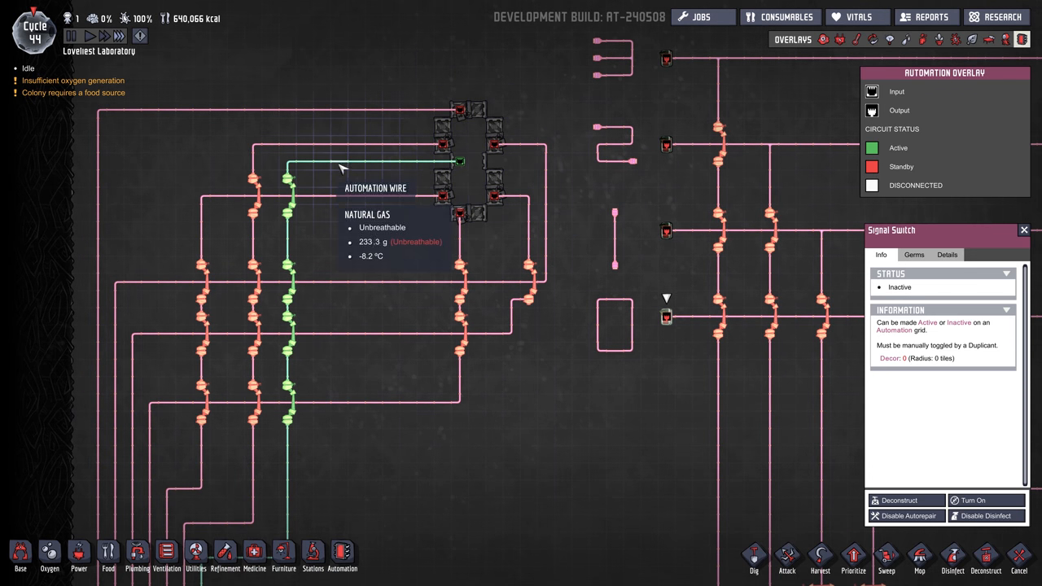
mouse_move(488, 206)
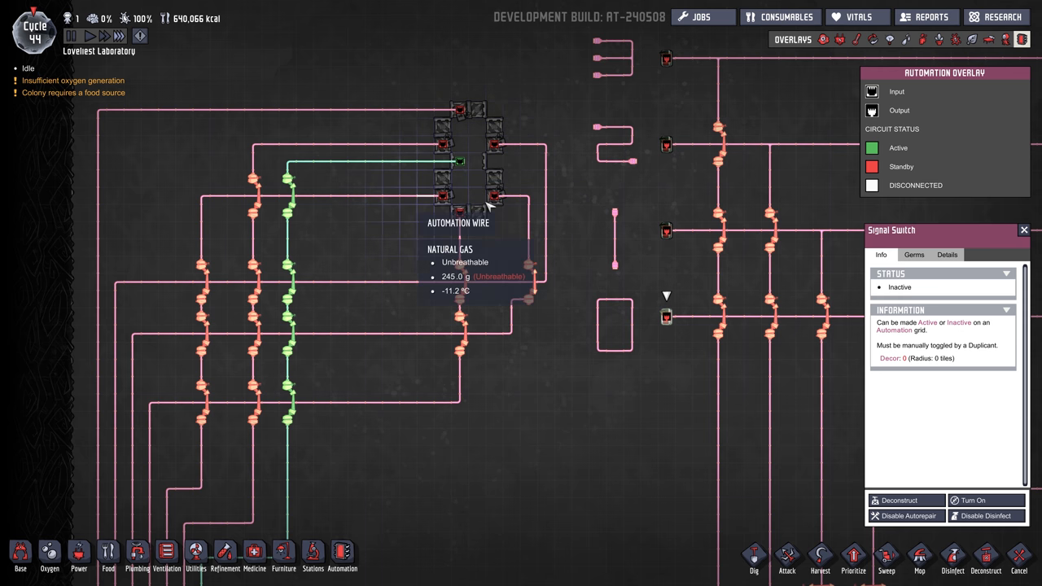
mouse_move(578, 388)
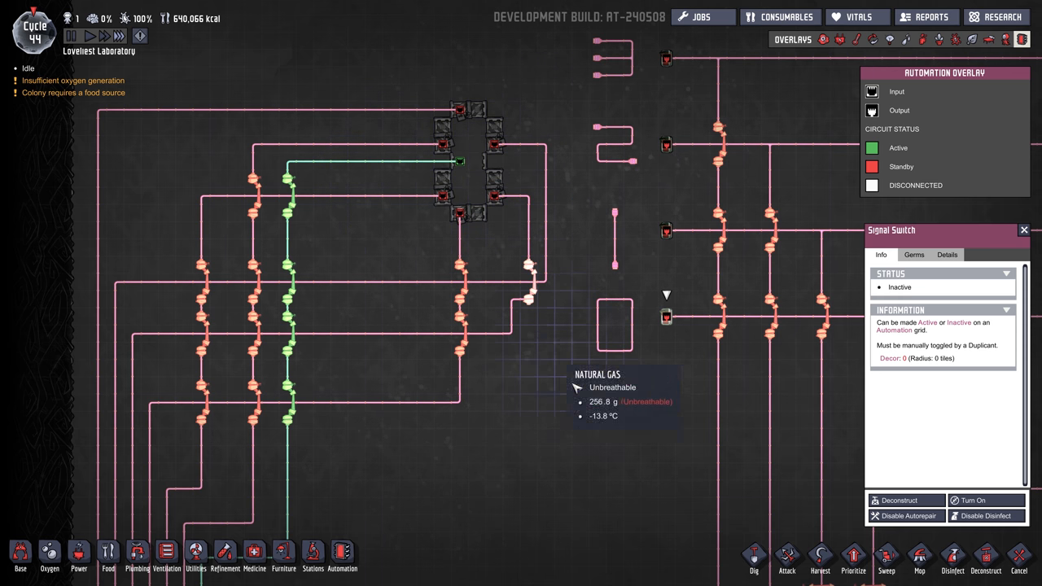
mouse_move(383, 192)
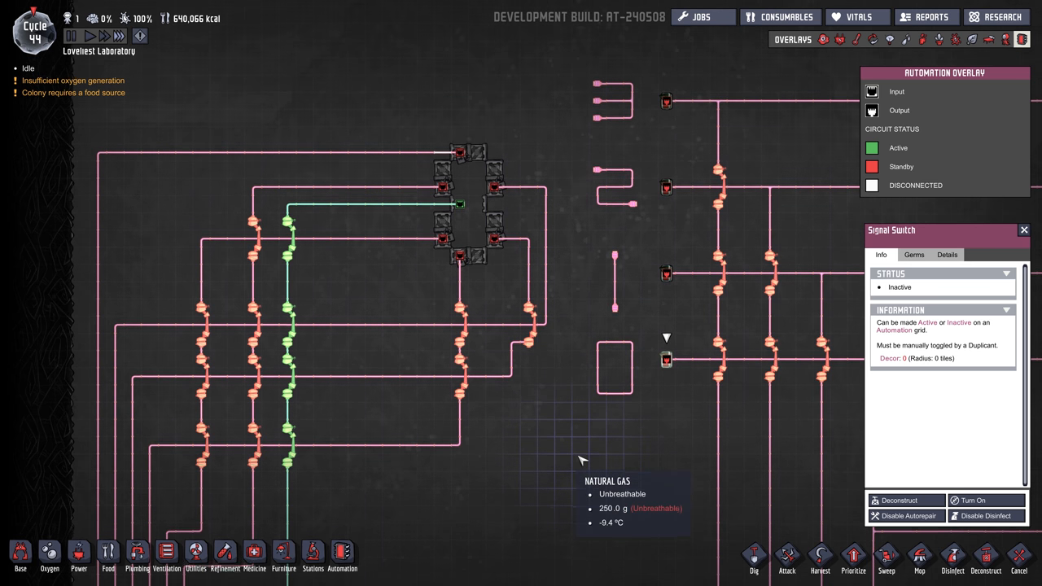
mouse_move(666, 104)
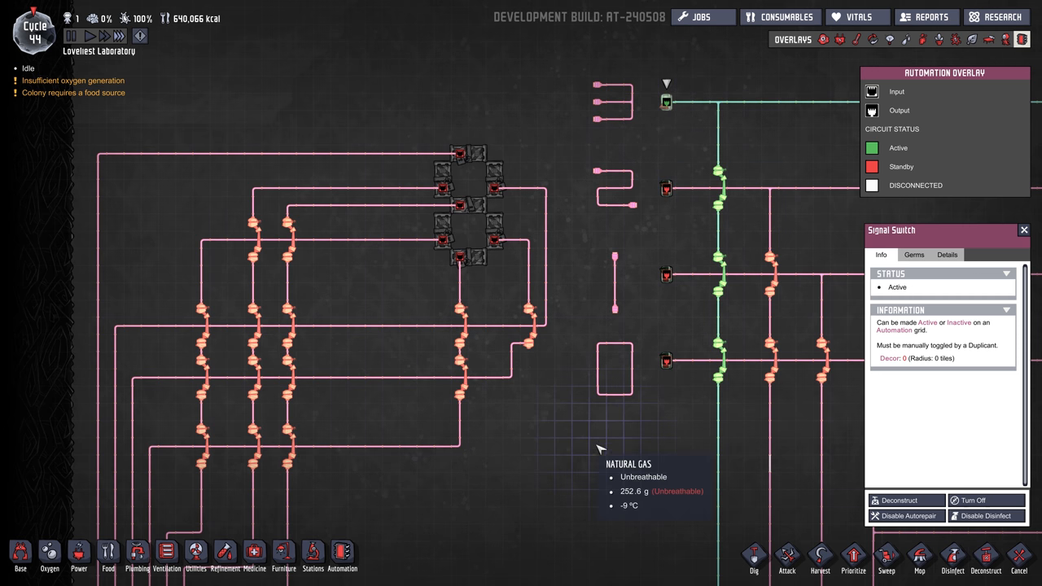
Step: Turn off the top input switch so it reads Inactive and the wiring updates
click(667, 189)
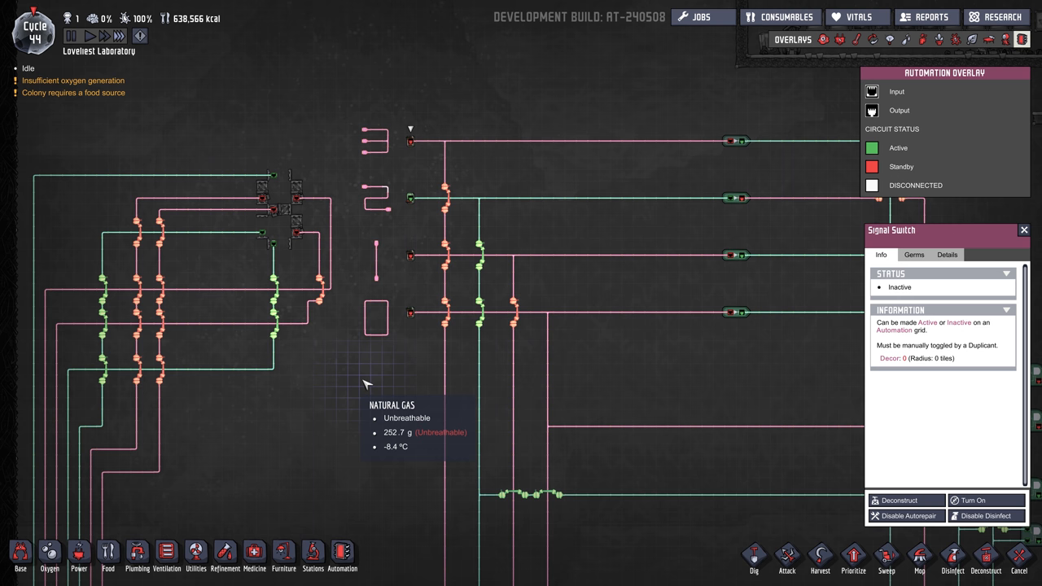
mouse_move(346, 400)
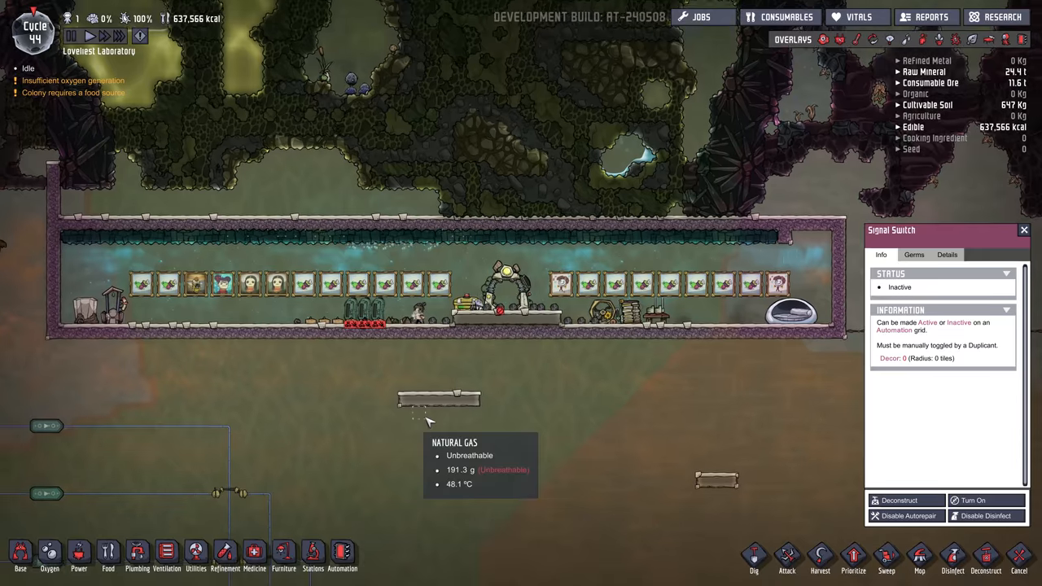
Step: Close the signal switch details panel before zooming out to the full map
click(404, 306)
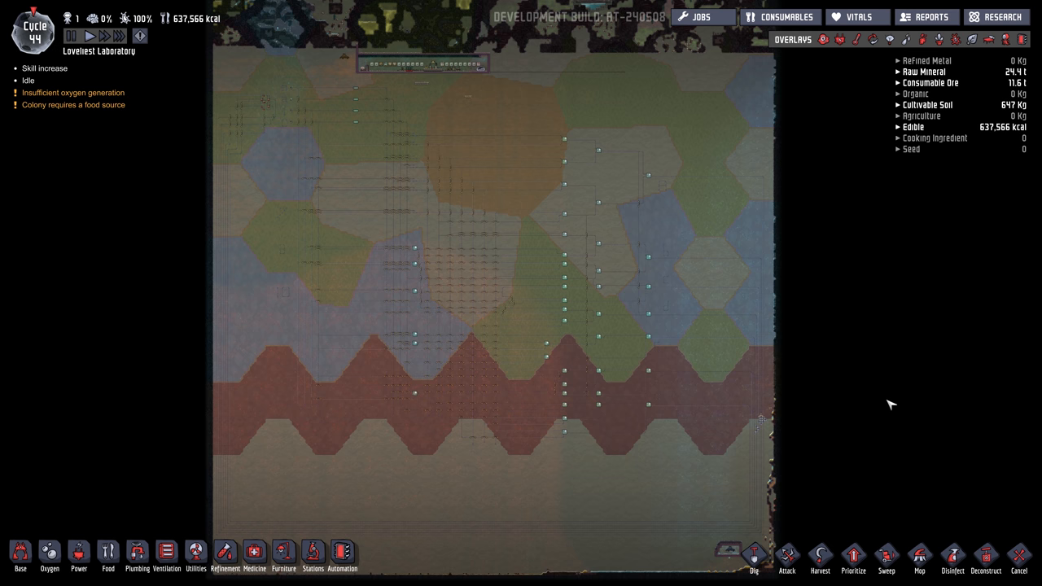
scroll(down, 3)
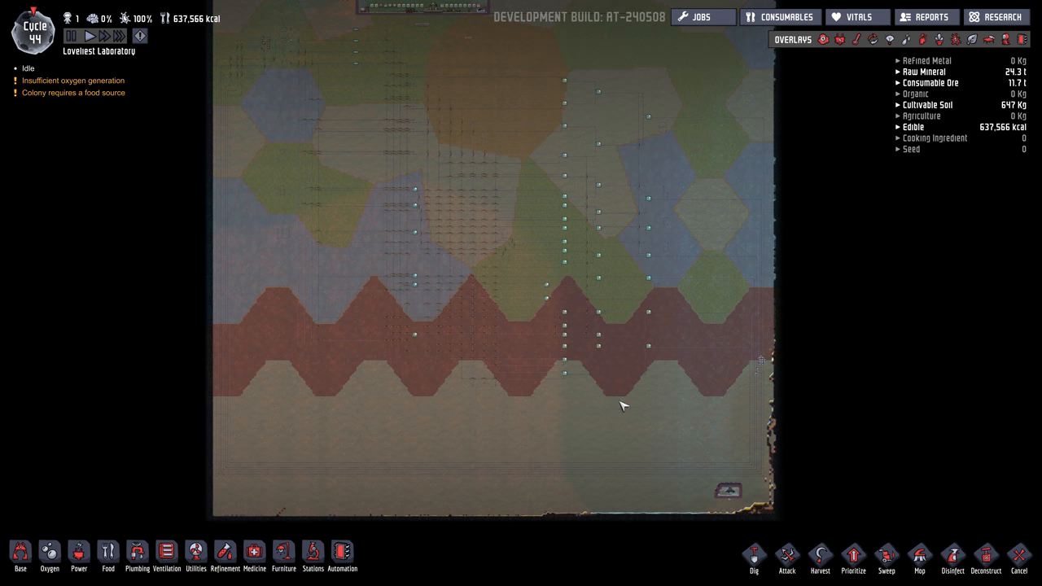
mouse_move(462, 430)
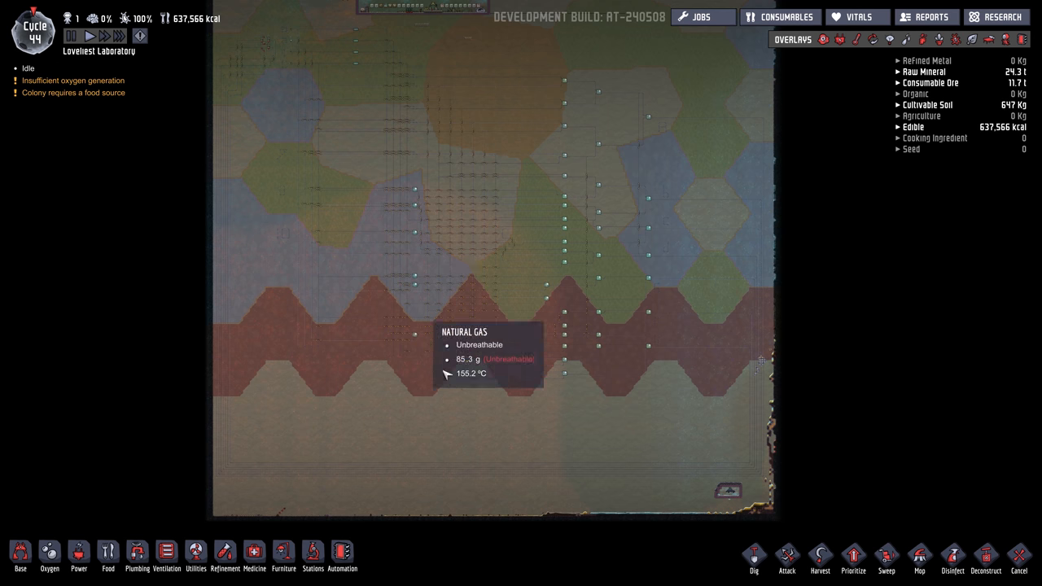
mouse_move(570, 430)
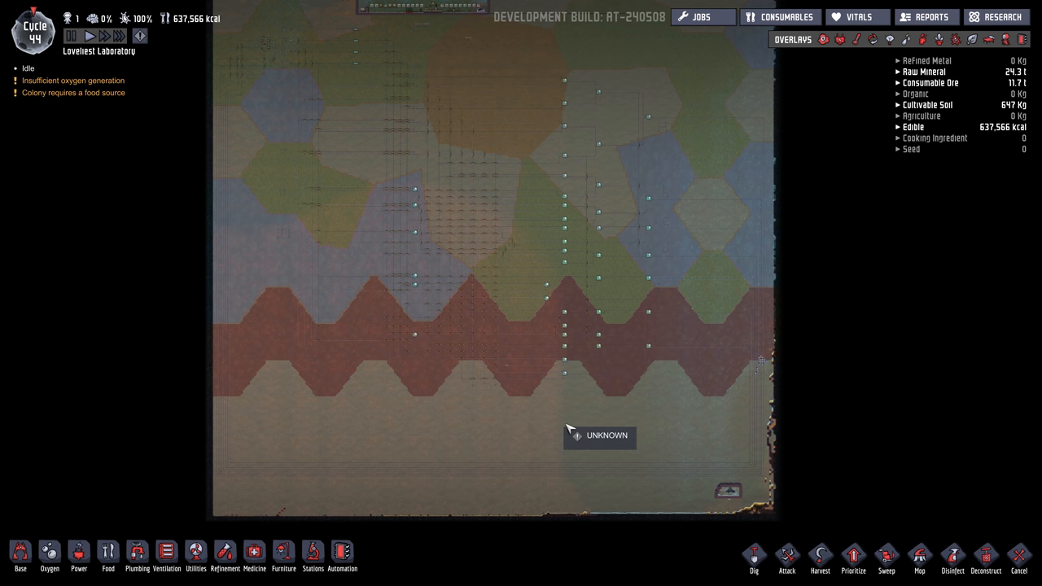
mouse_move(492, 316)
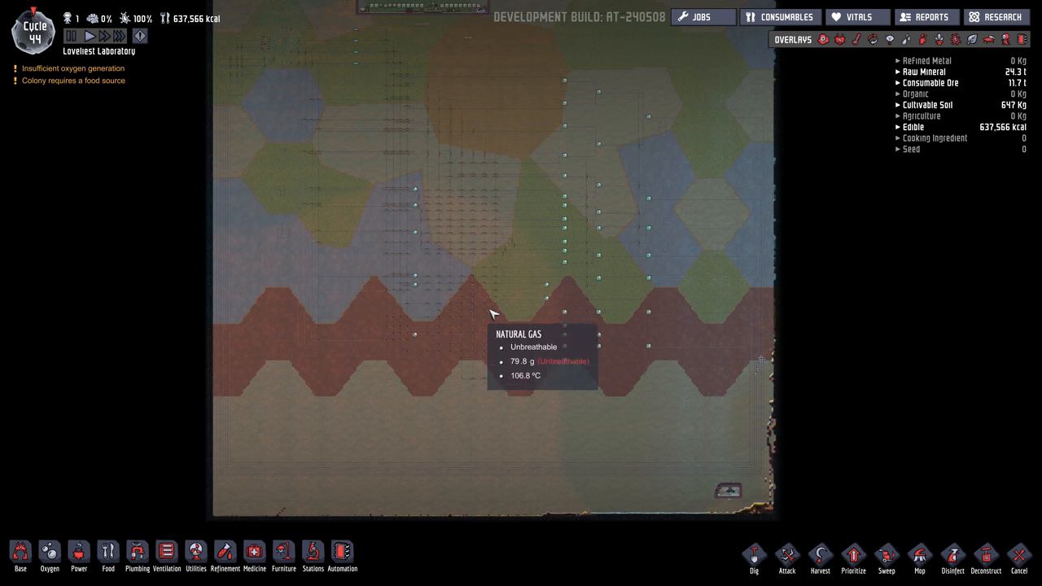
mouse_move(446, 179)
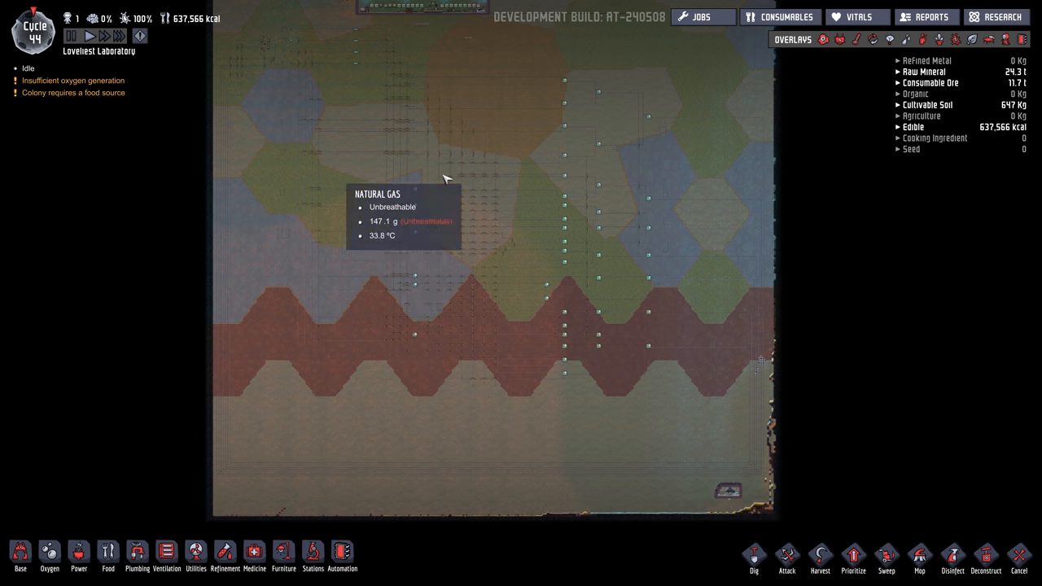
mouse_move(485, 446)
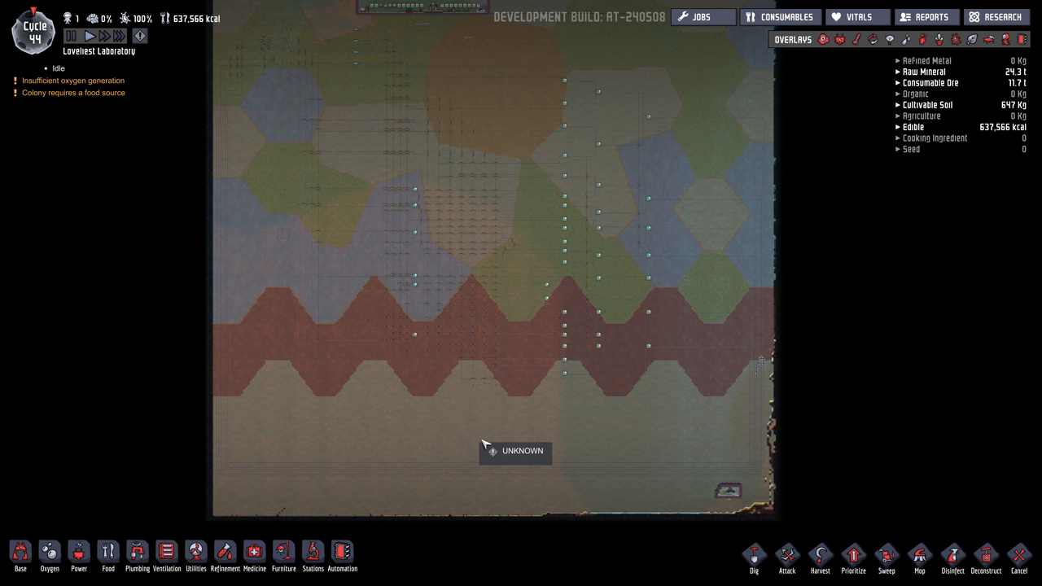
mouse_move(564, 121)
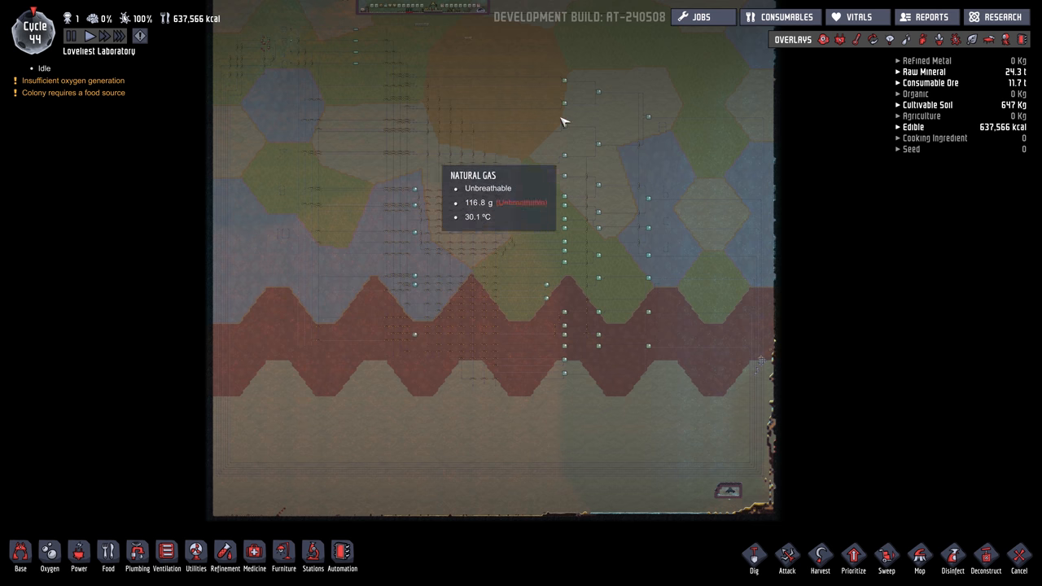
mouse_move(186, 99)
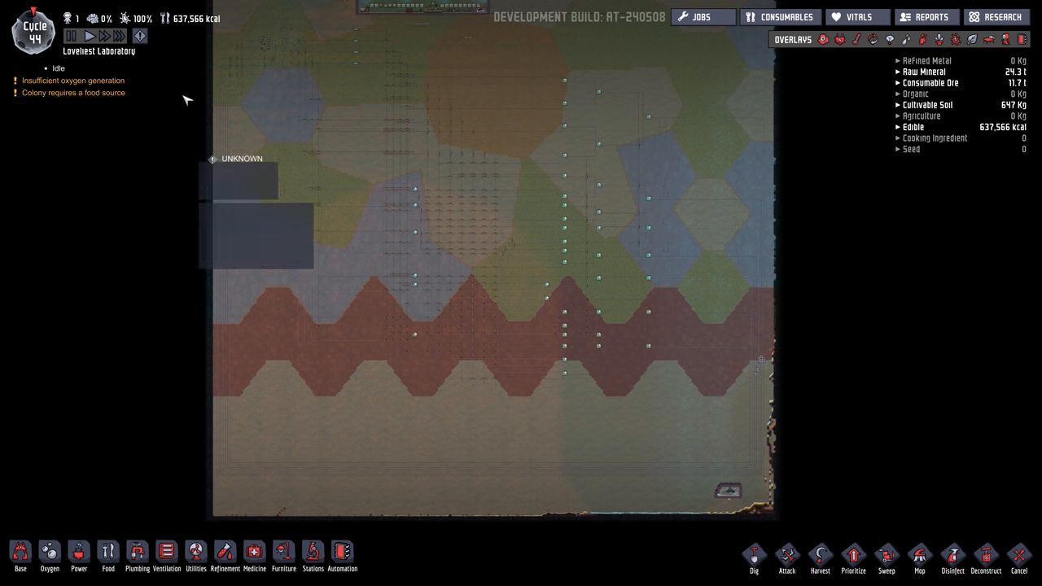
mouse_move(501, 404)
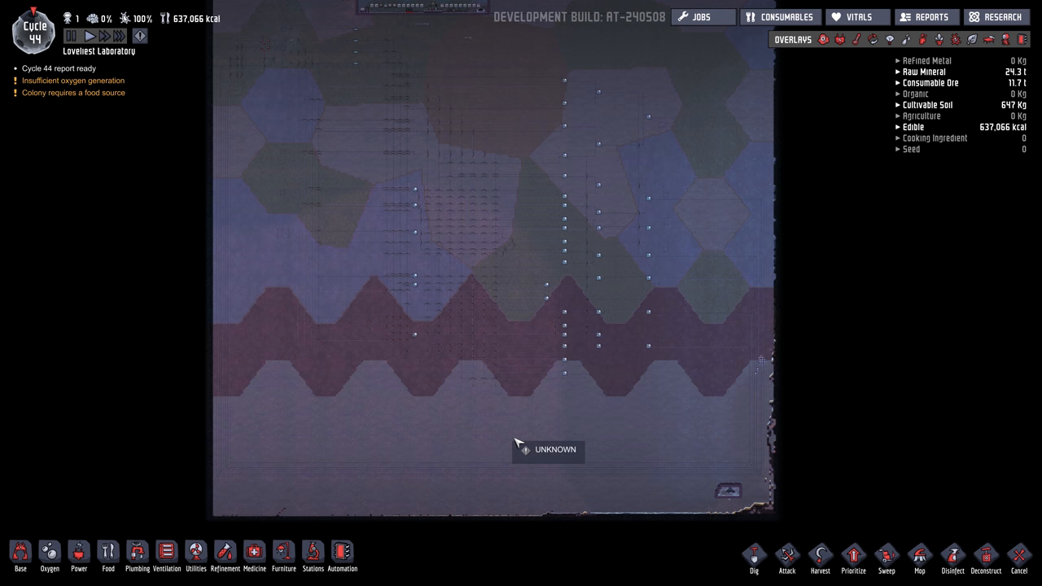
mouse_move(508, 443)
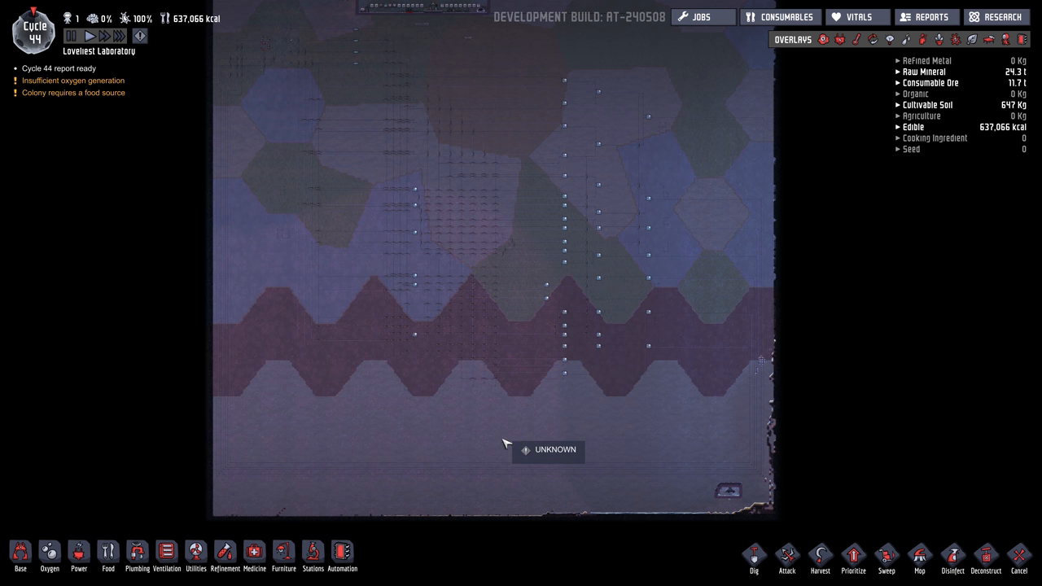
mouse_move(417, 437)
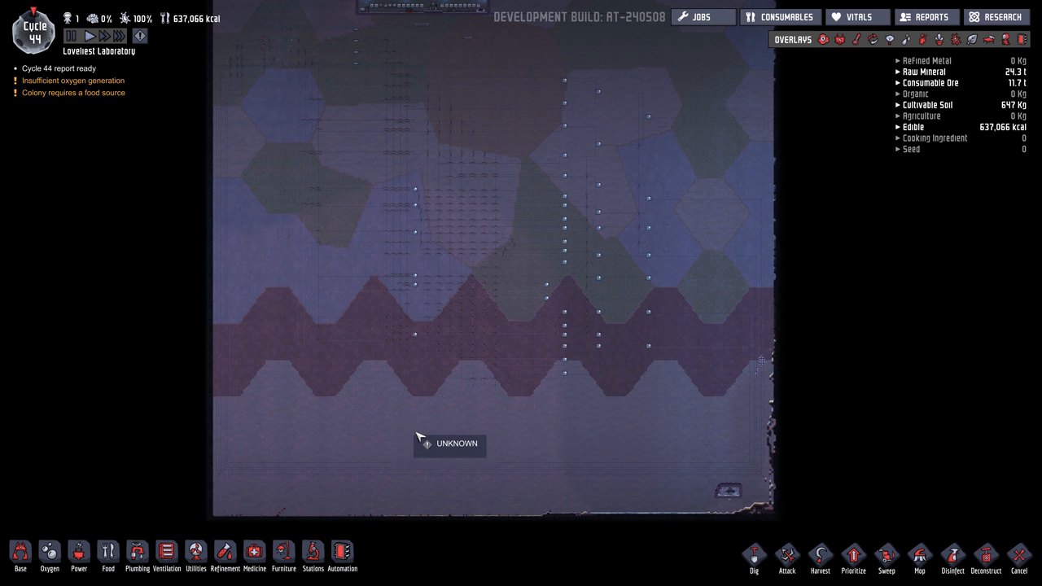